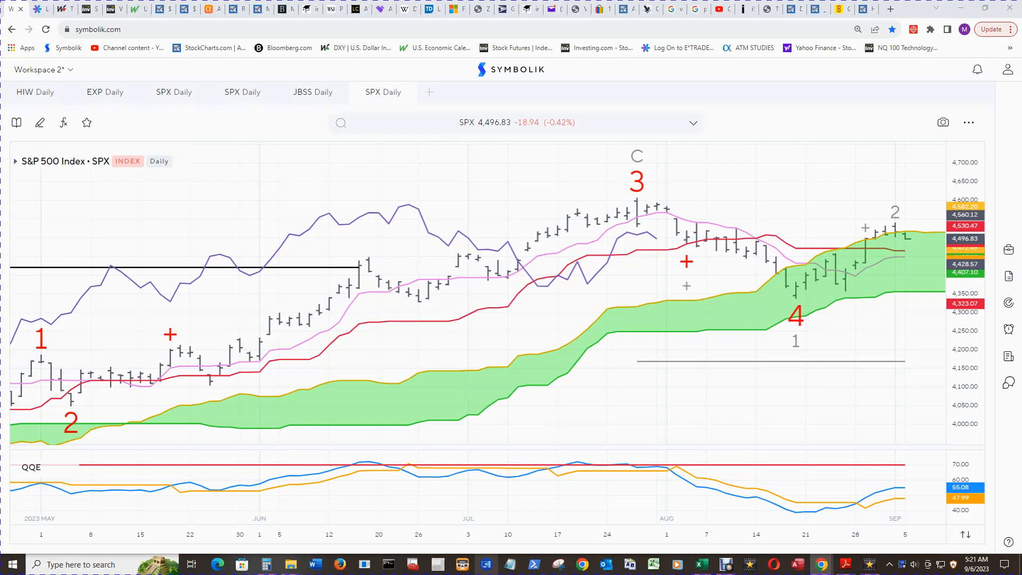
{"action": "mouse_move", "coordinate": [686, 263]}
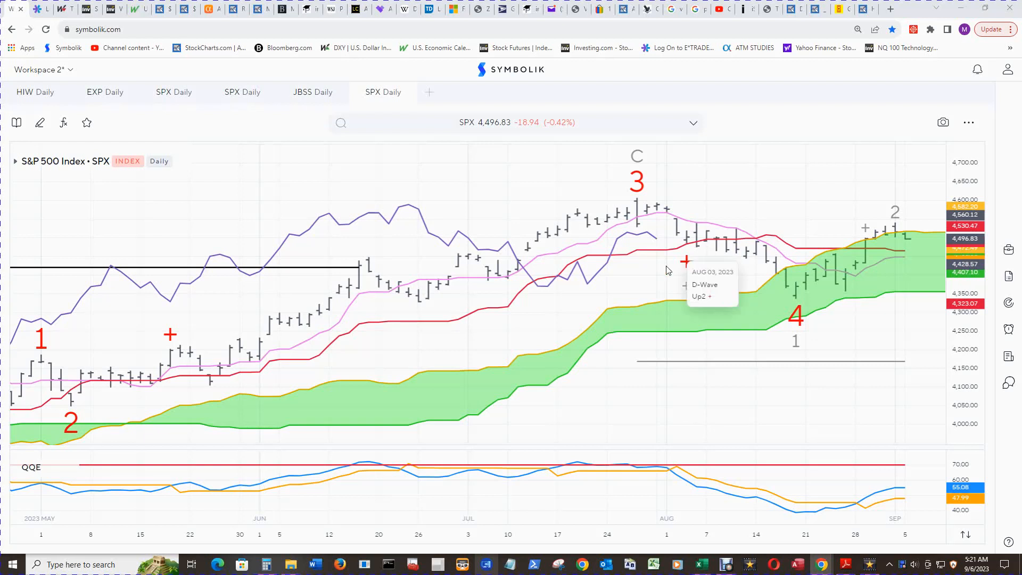
{"action": "mouse_move", "coordinate": [666, 254]}
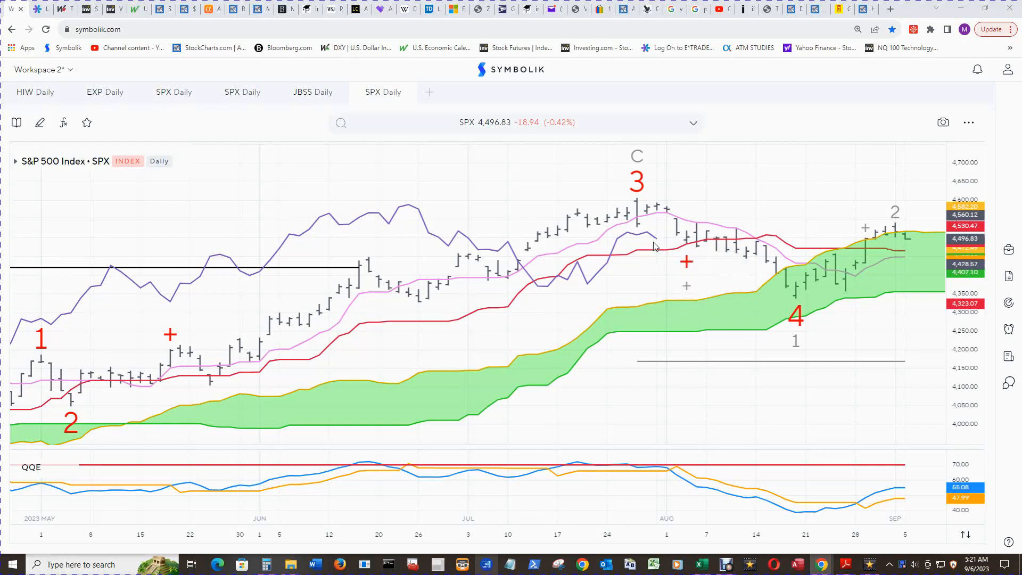
{"action": "mouse_move", "coordinate": [658, 247]}
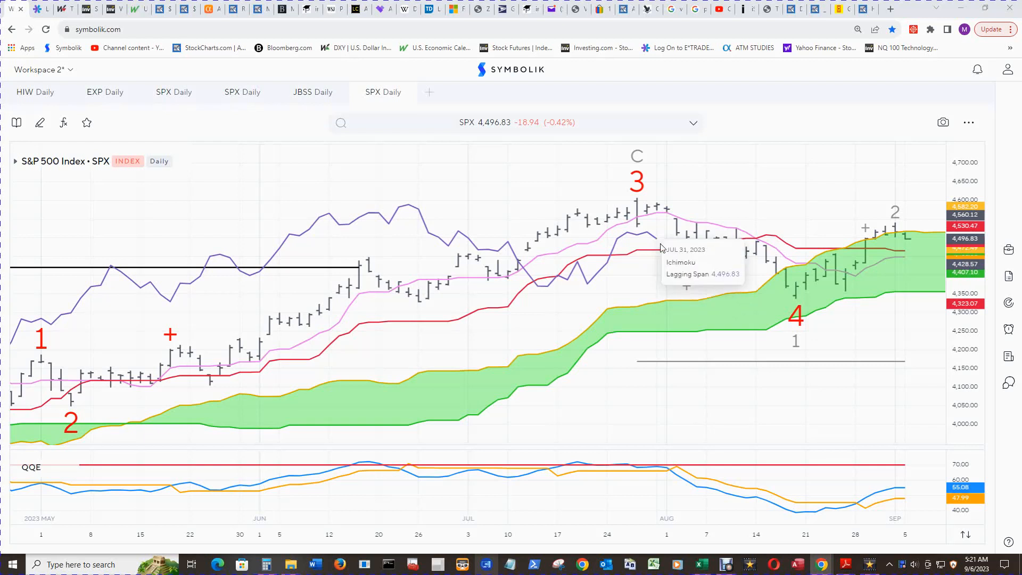
{"action": "mouse_move", "coordinate": [667, 252]}
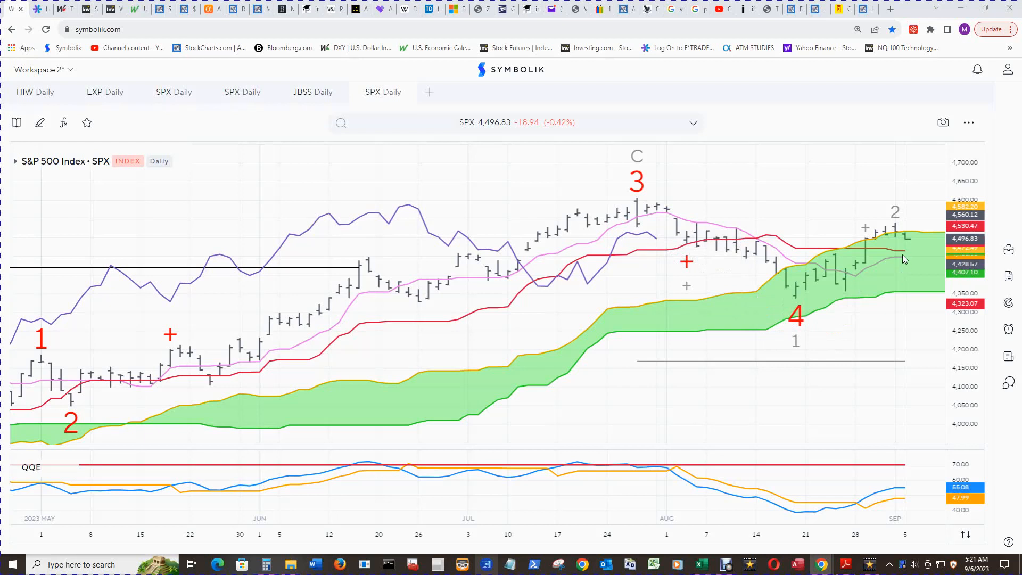
{"action": "mouse_move", "coordinate": [903, 255]}
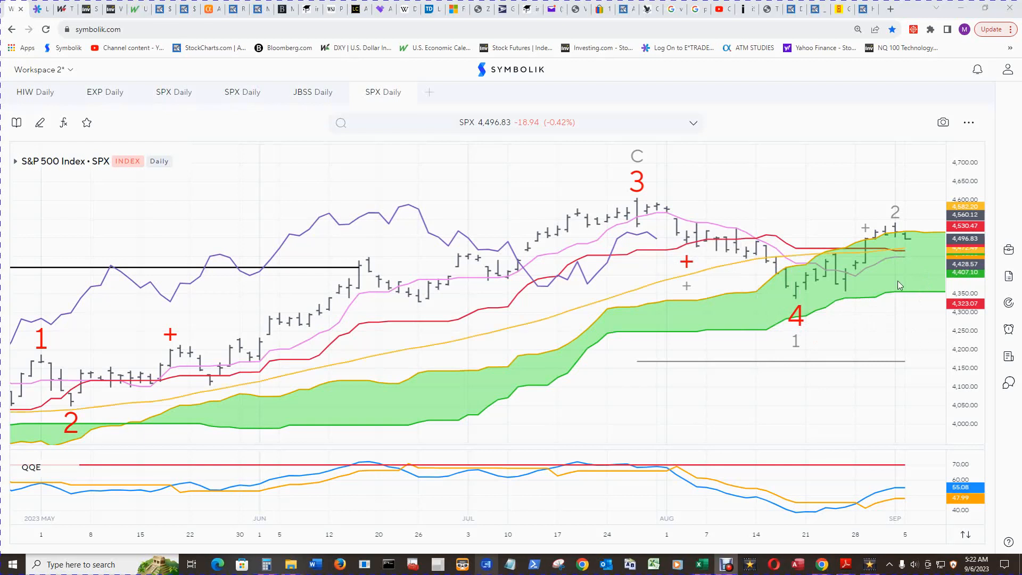
{"action": "mouse_move", "coordinate": [903, 252]}
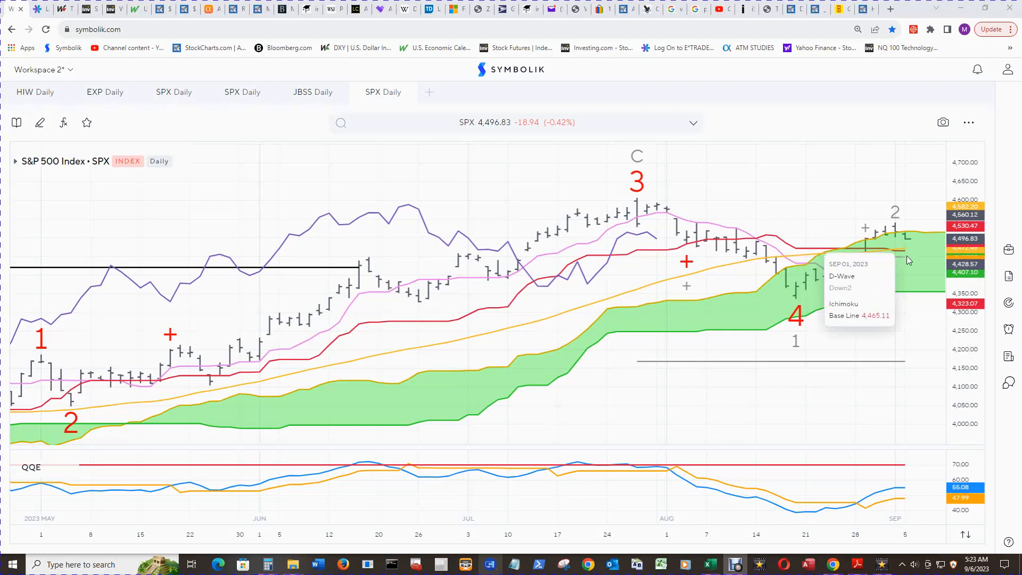
{"action": "mouse_move", "coordinate": [906, 253]}
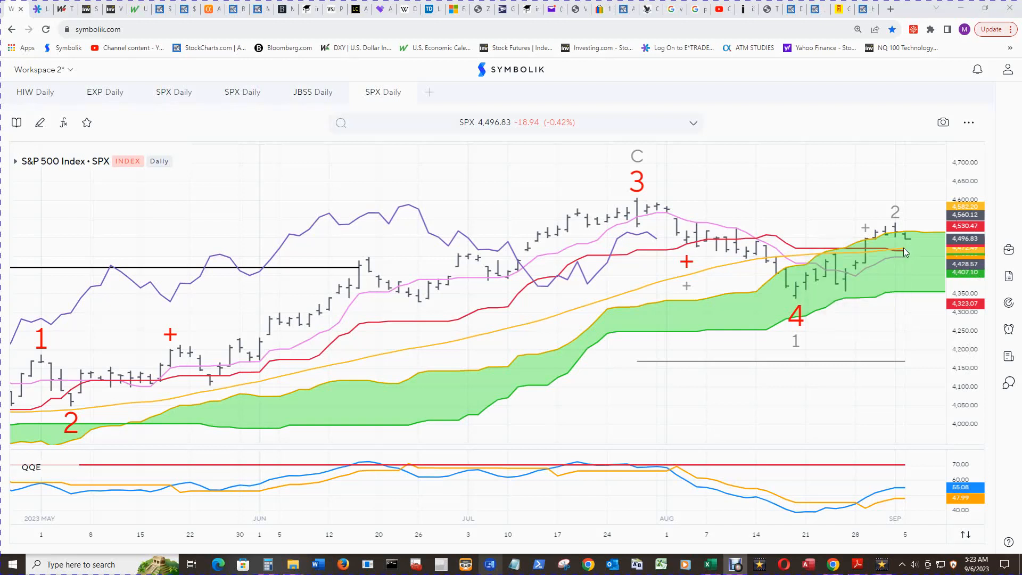
Step: Add a moving average study to the SPX daily chart with a yellow line
{"action": "left_click", "coordinate": [90, 9]}
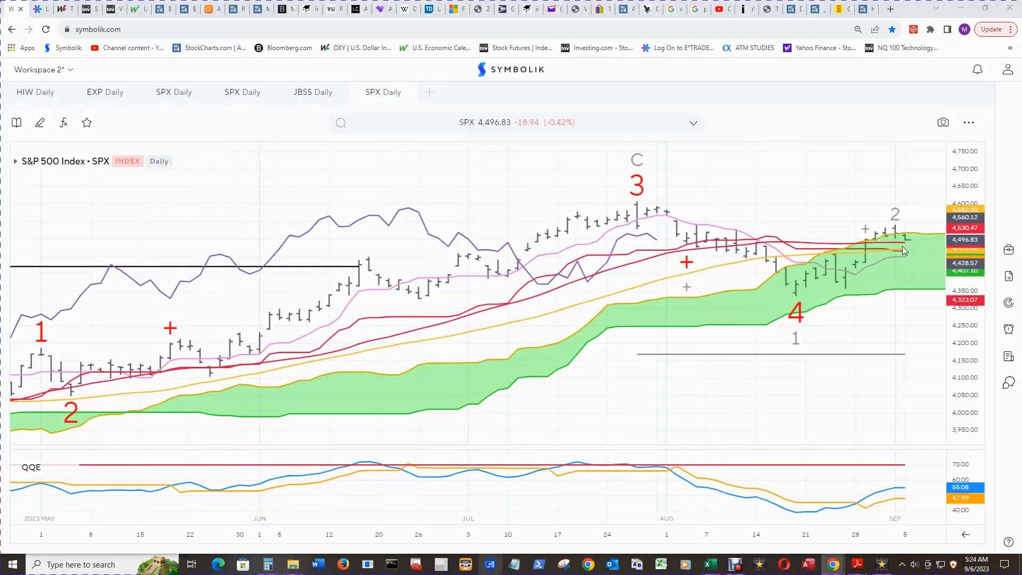
{"action": "mouse_move", "coordinate": [905, 250]}
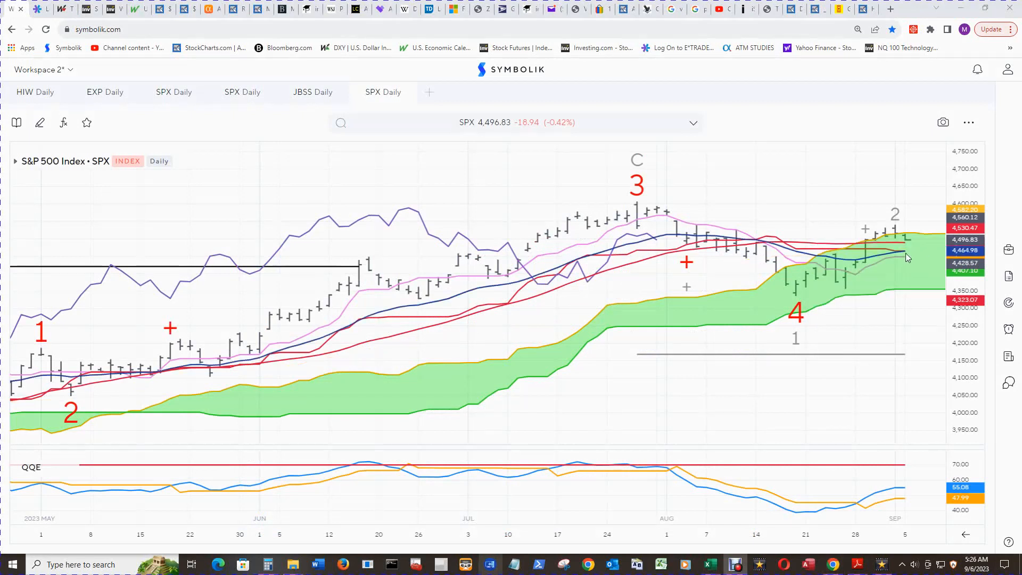
{"action": "mouse_move", "coordinate": [905, 254]}
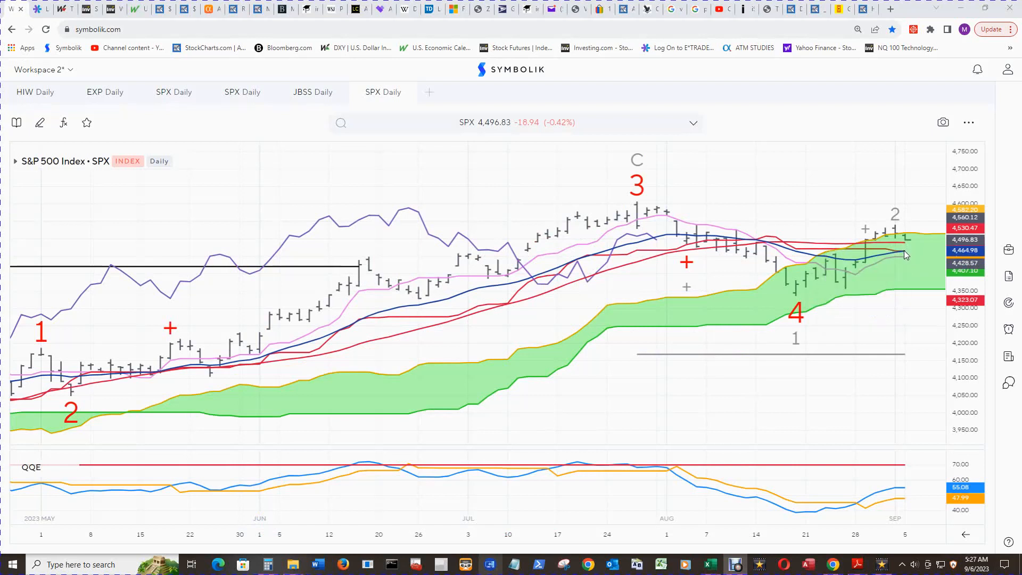
{"action": "mouse_move", "coordinate": [904, 254]}
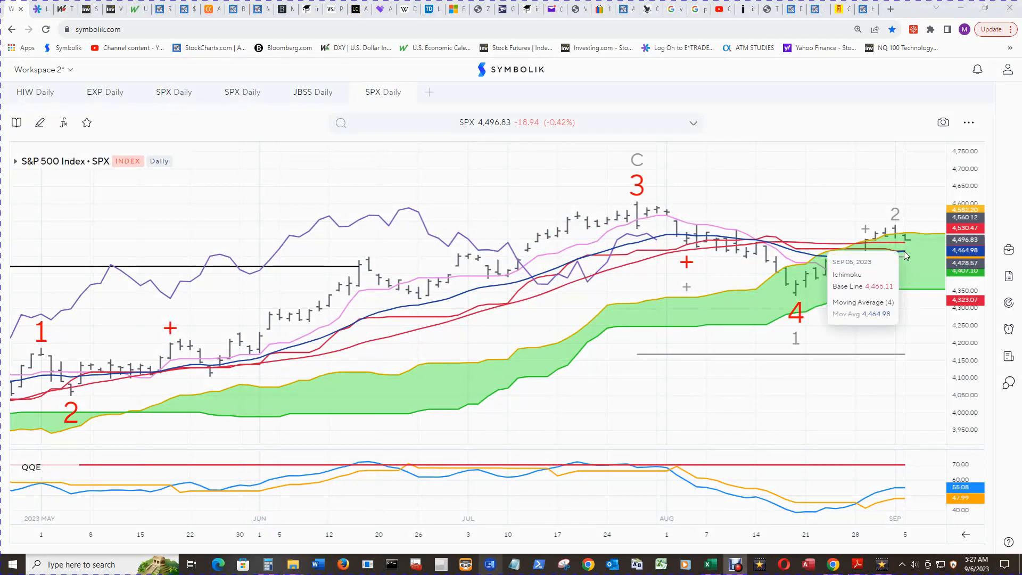
{"action": "mouse_move", "coordinate": [734, 401]}
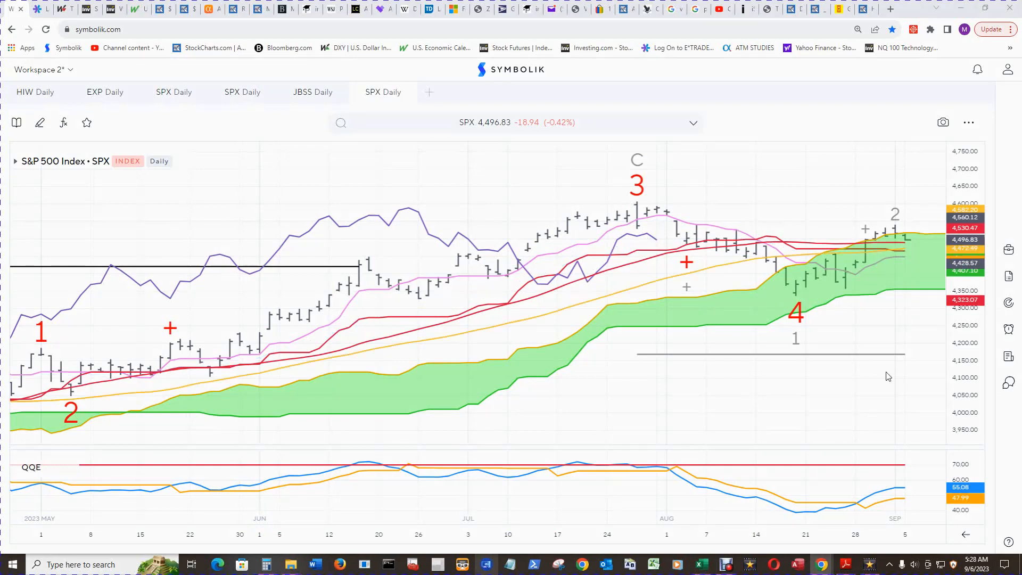
{"action": "mouse_move", "coordinate": [906, 332]}
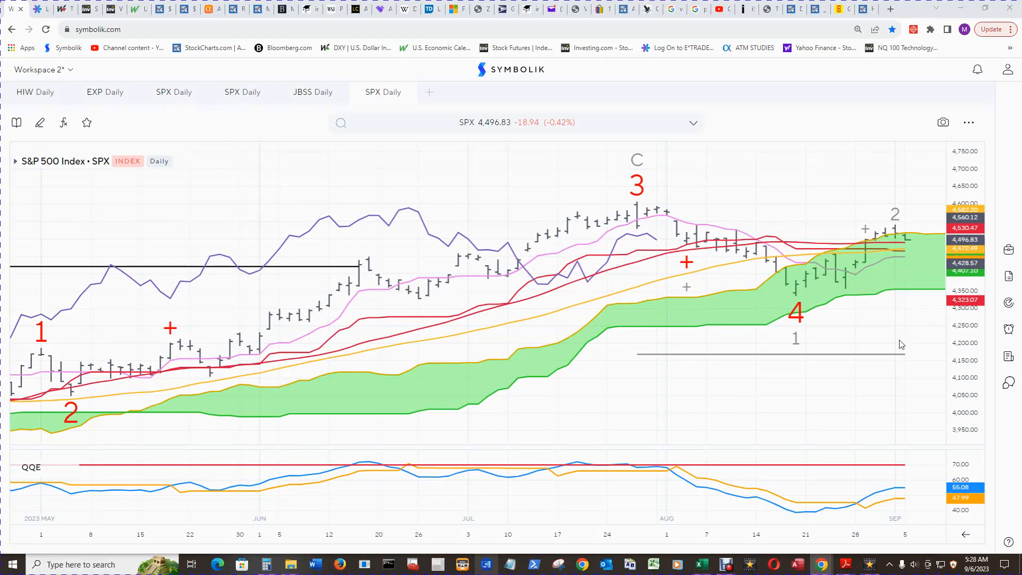
{"action": "mouse_move", "coordinate": [887, 325]}
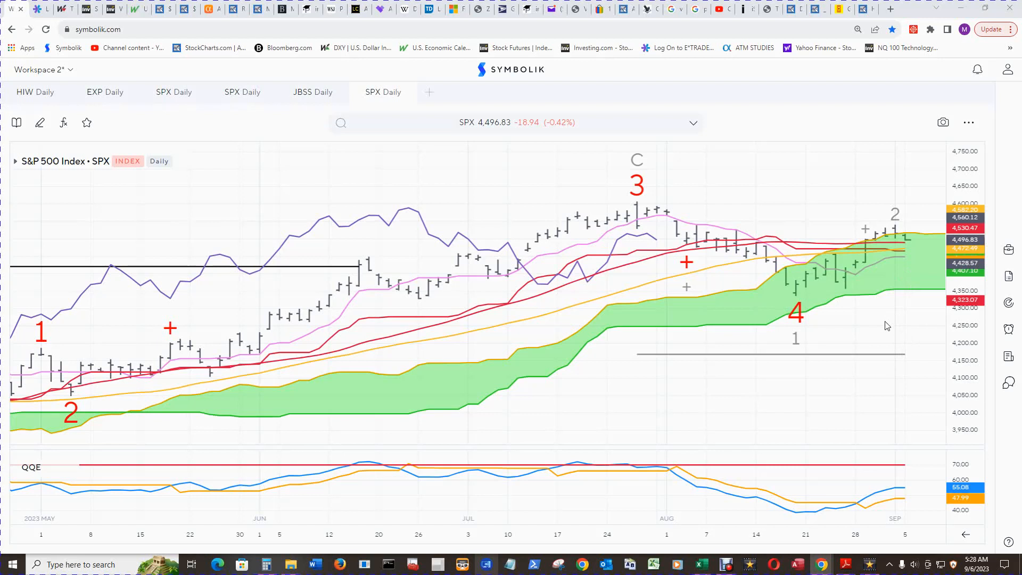
{"action": "mouse_move", "coordinate": [881, 339]}
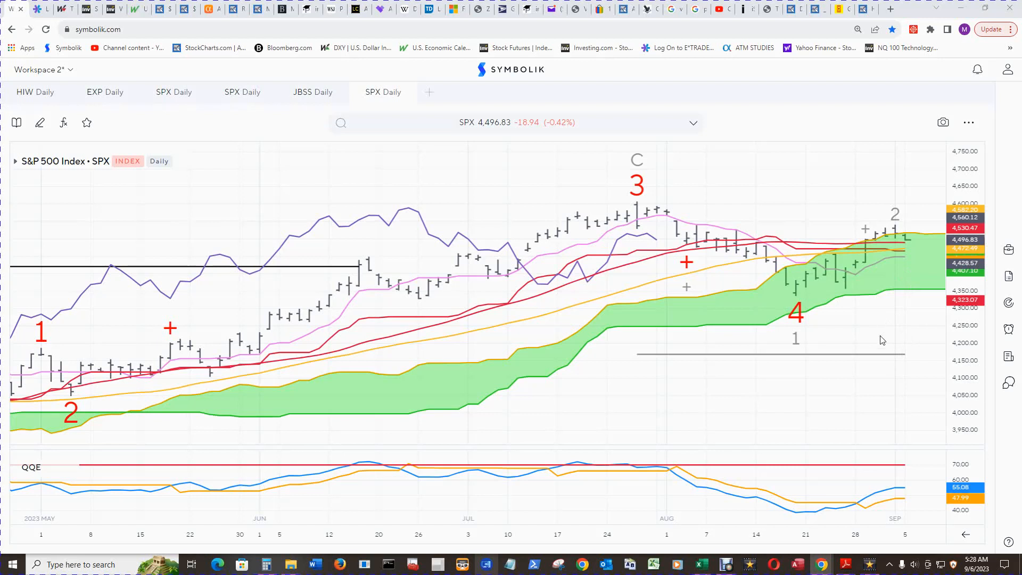
{"action": "mouse_move", "coordinate": [885, 345]}
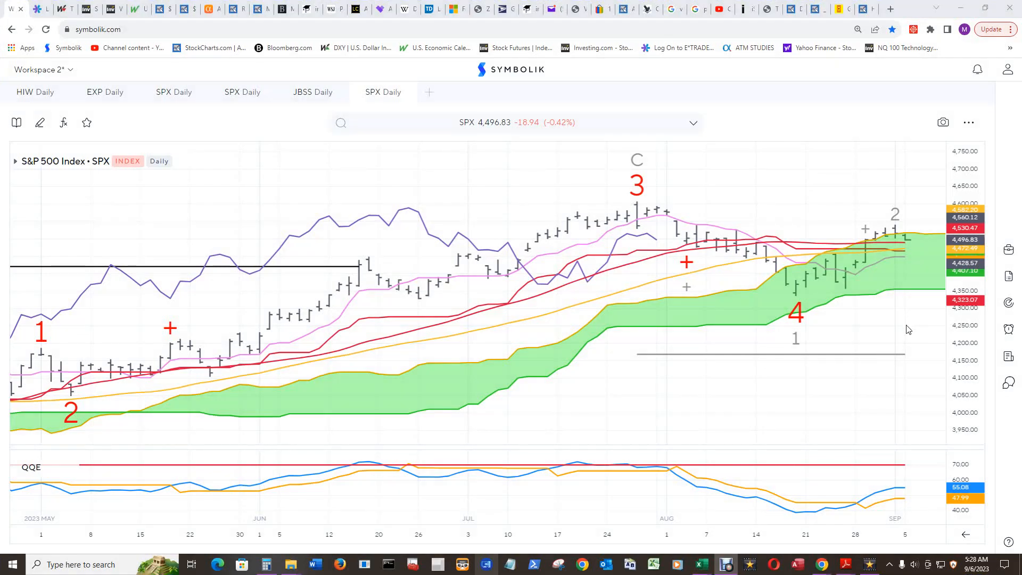
{"action": "mouse_move", "coordinate": [903, 325]}
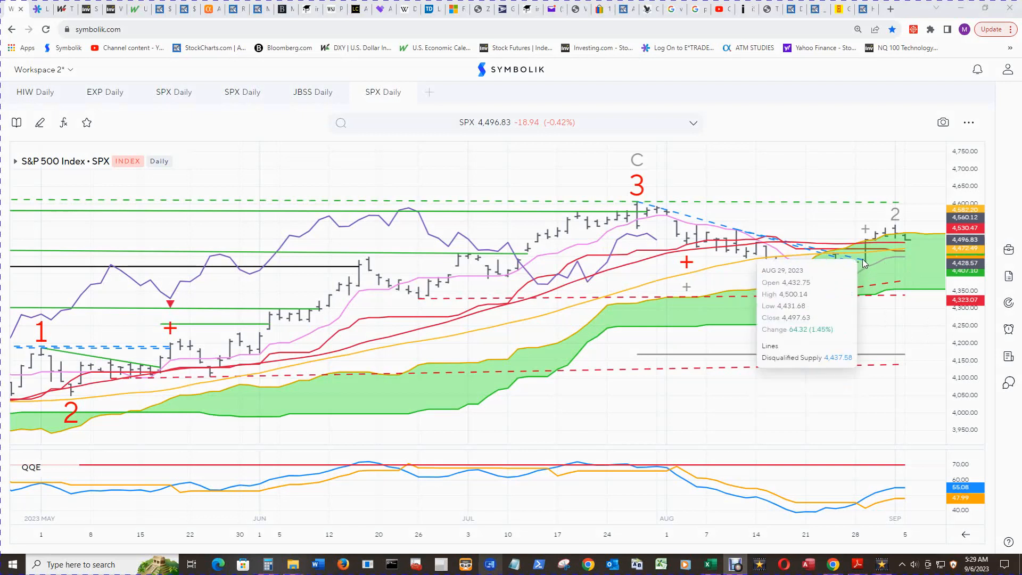
{"action": "mouse_move", "coordinate": [860, 264]}
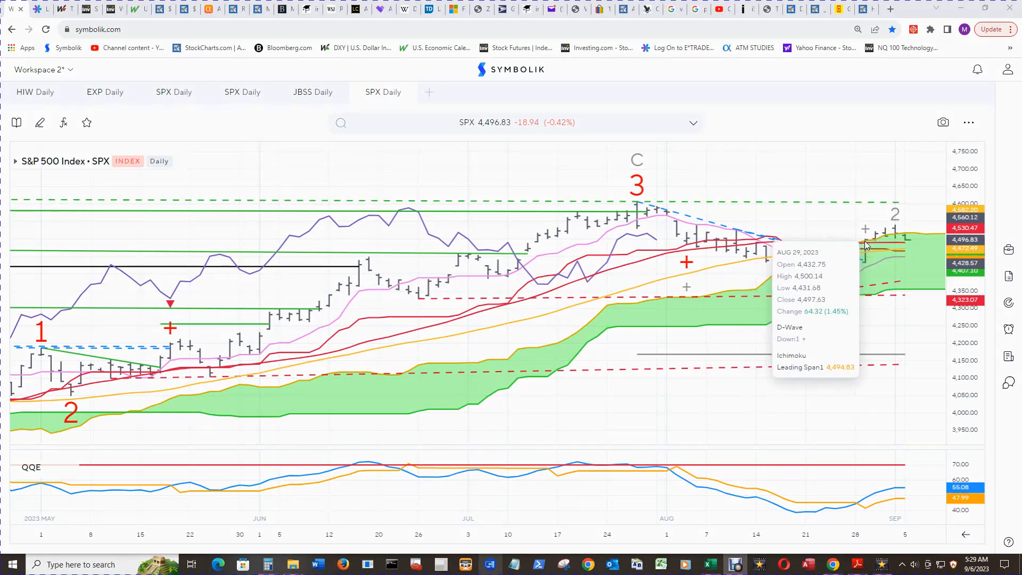
{"action": "mouse_move", "coordinate": [906, 241]}
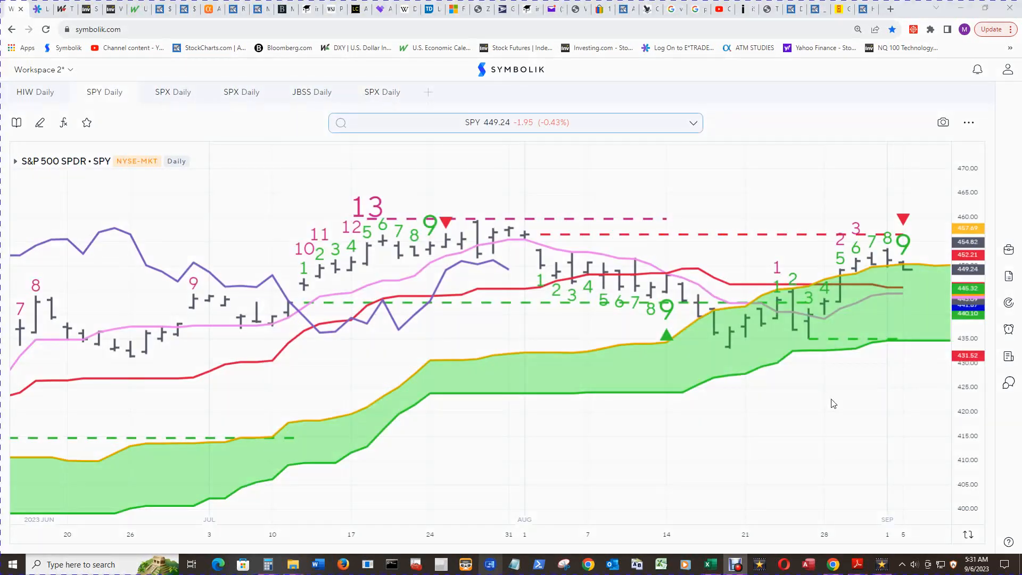
{"action": "mouse_move", "coordinate": [833, 372]}
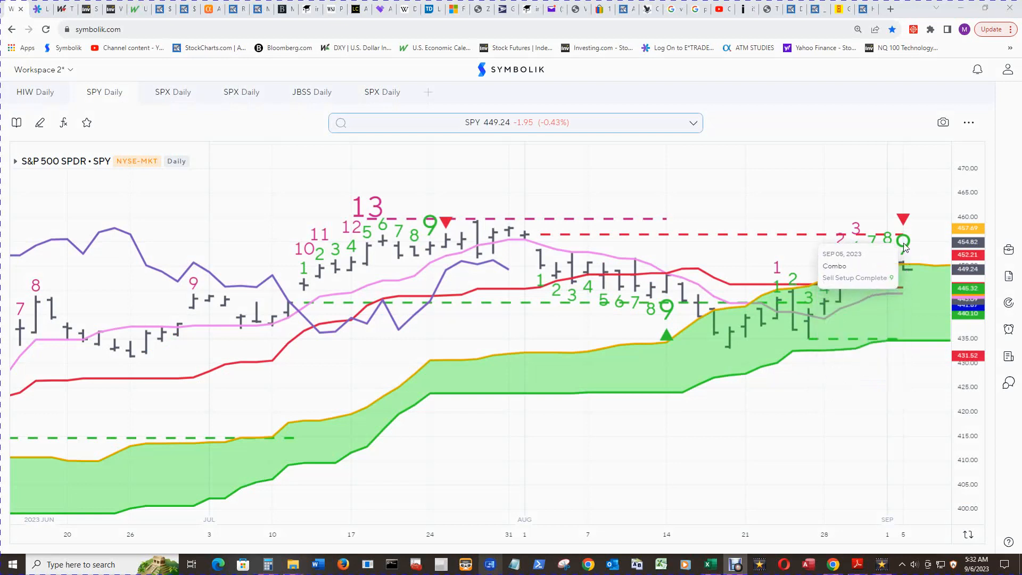
Step: Switch to the chart showing DeMark count numbers over the Ichimoku cloud
{"action": "left_click", "coordinate": [381, 92]}
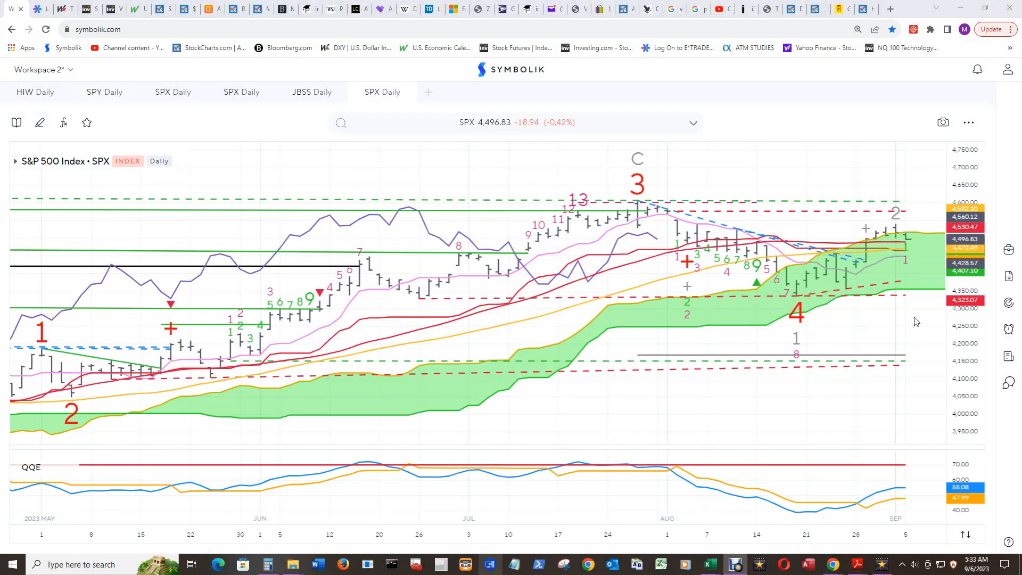
{"action": "mouse_move", "coordinate": [905, 326]}
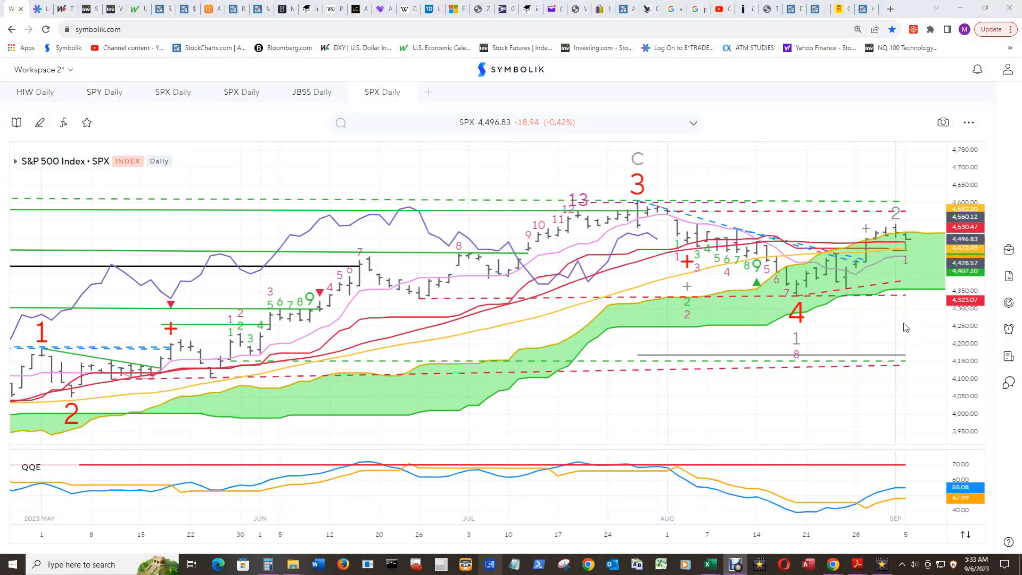
{"action": "mouse_move", "coordinate": [909, 335]}
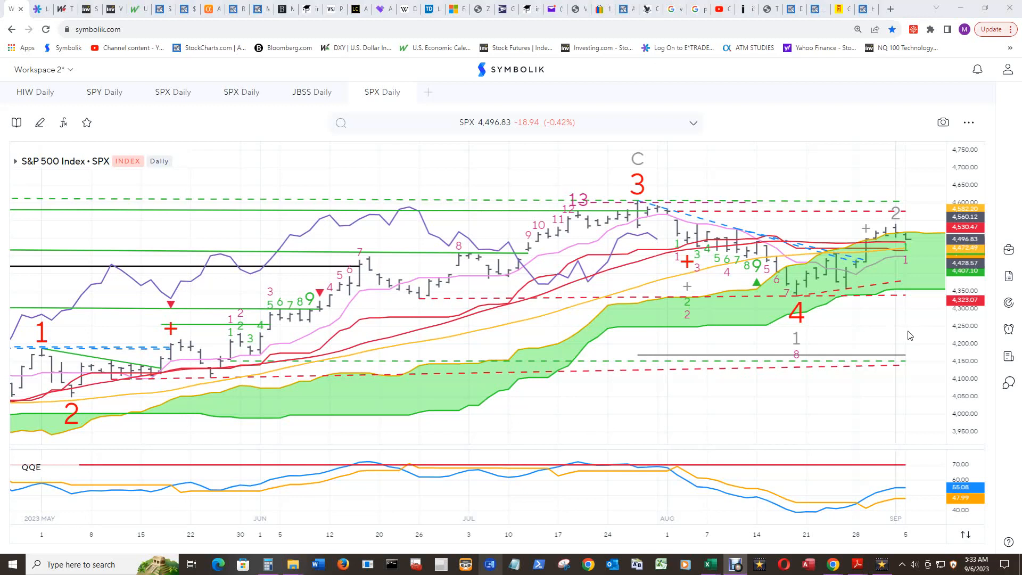
{"action": "mouse_move", "coordinate": [891, 327]}
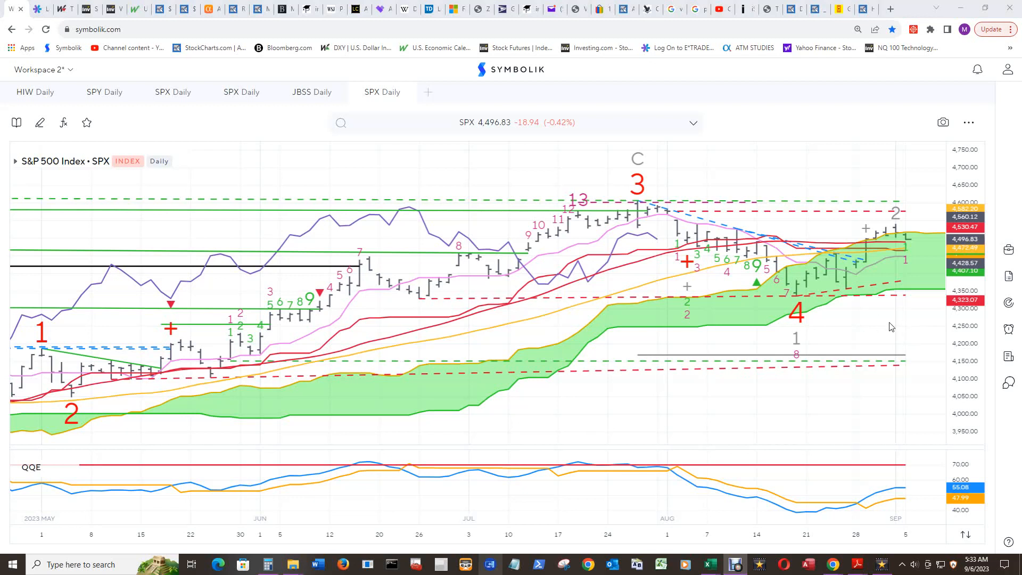
{"action": "mouse_move", "coordinate": [864, 264]}
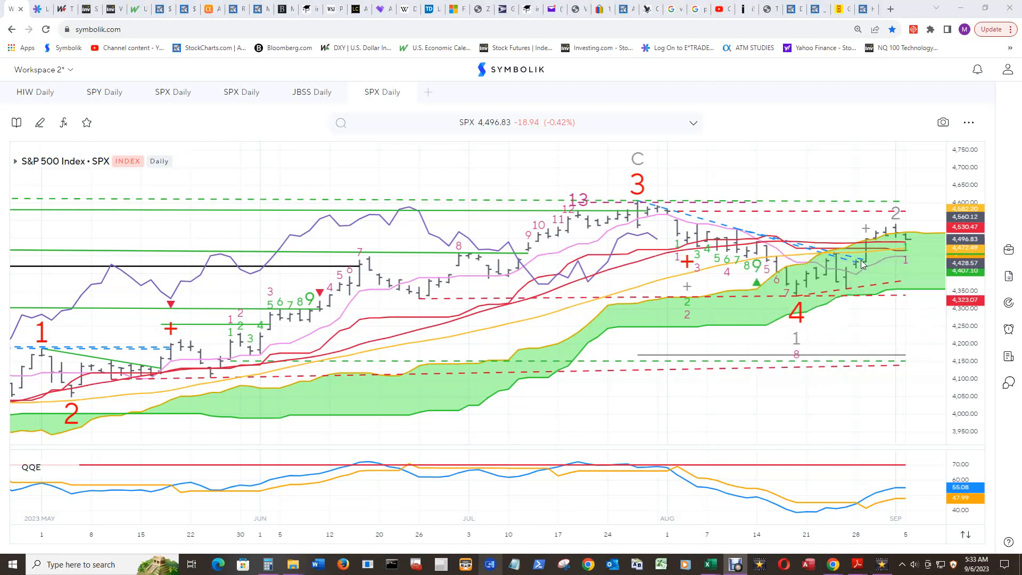
{"action": "mouse_move", "coordinate": [867, 249]}
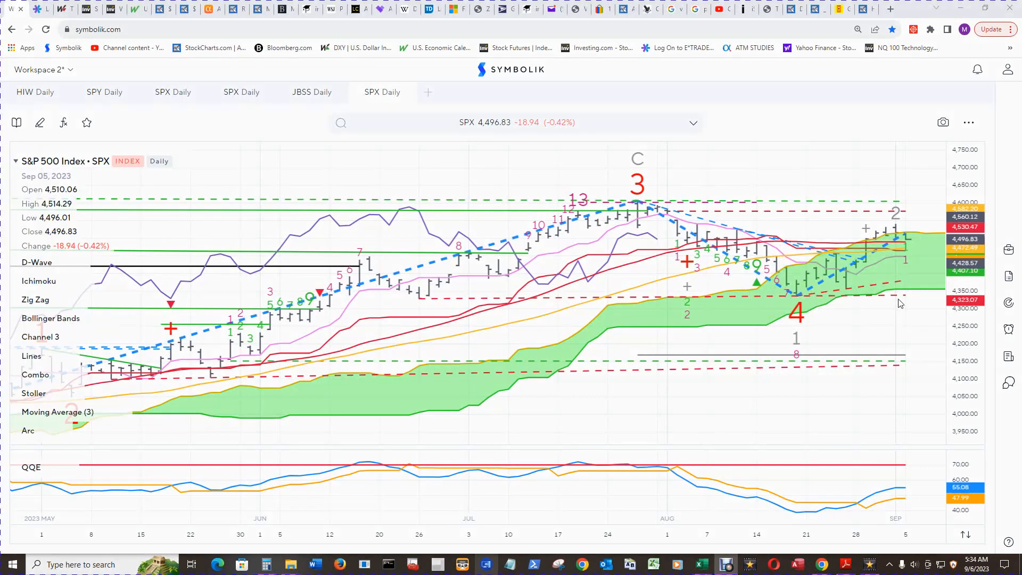
{"action": "mouse_move", "coordinate": [901, 288]}
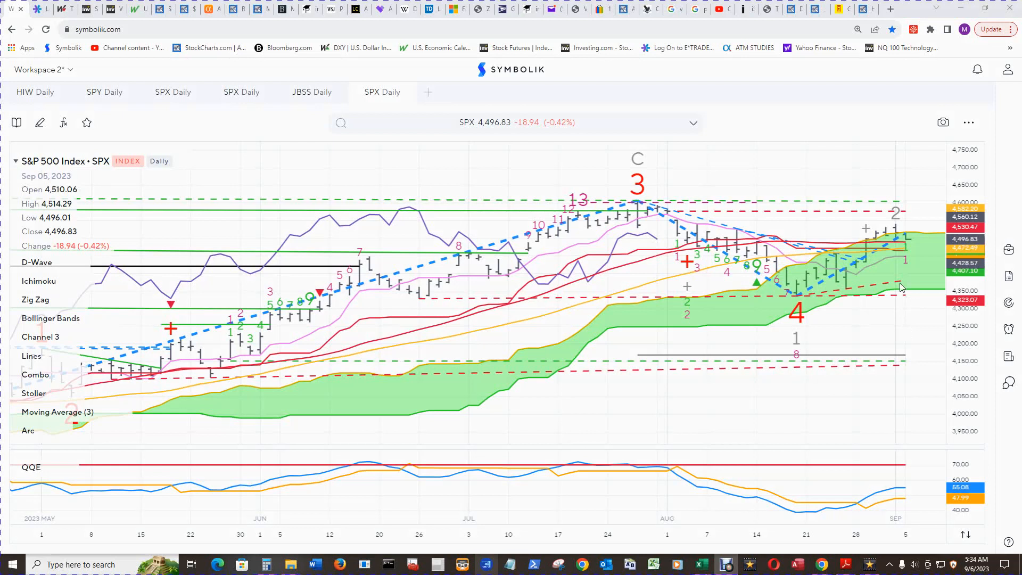
{"action": "mouse_move", "coordinate": [900, 287]}
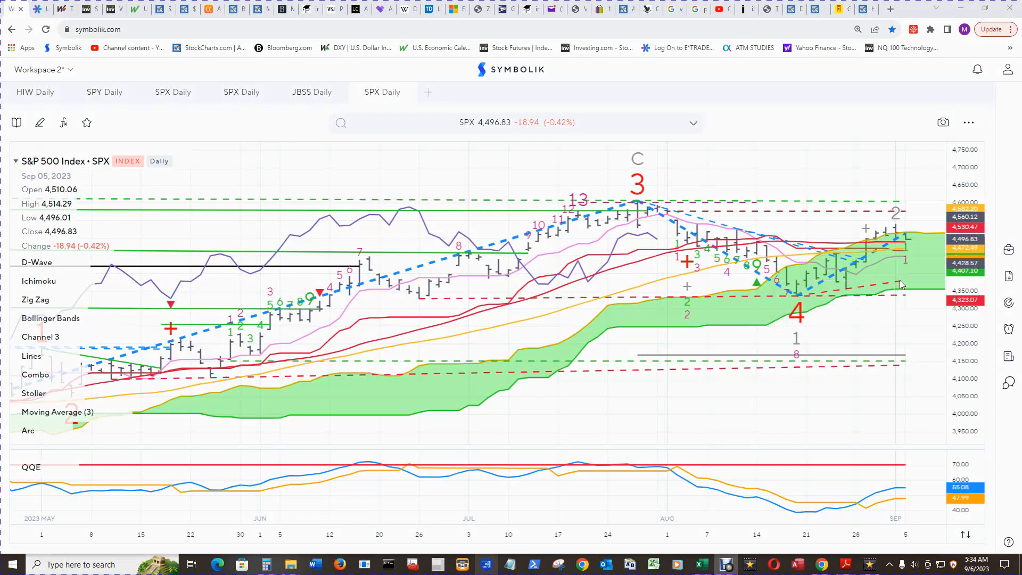
{"action": "mouse_move", "coordinate": [899, 285]}
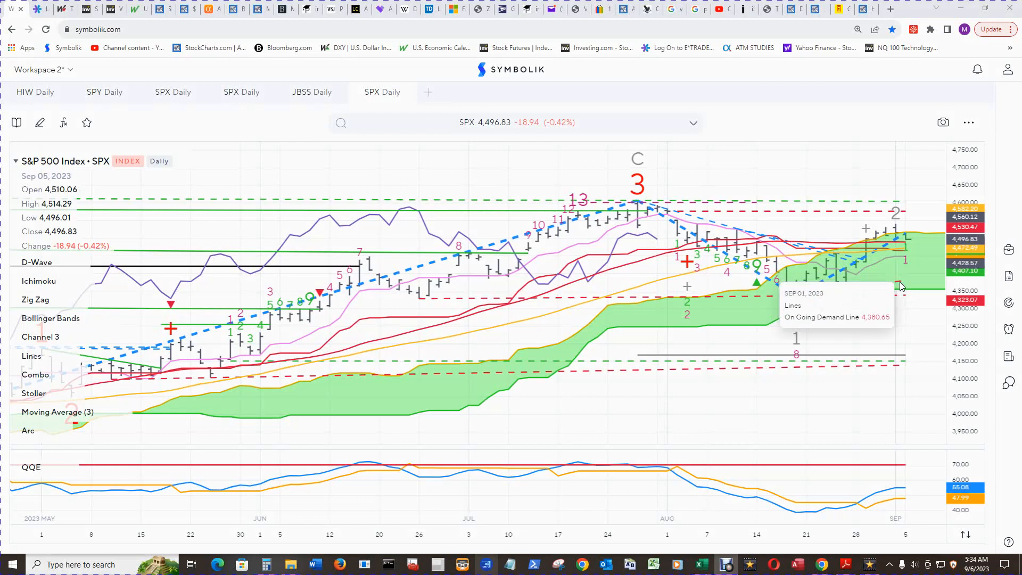
{"action": "mouse_move", "coordinate": [908, 288]}
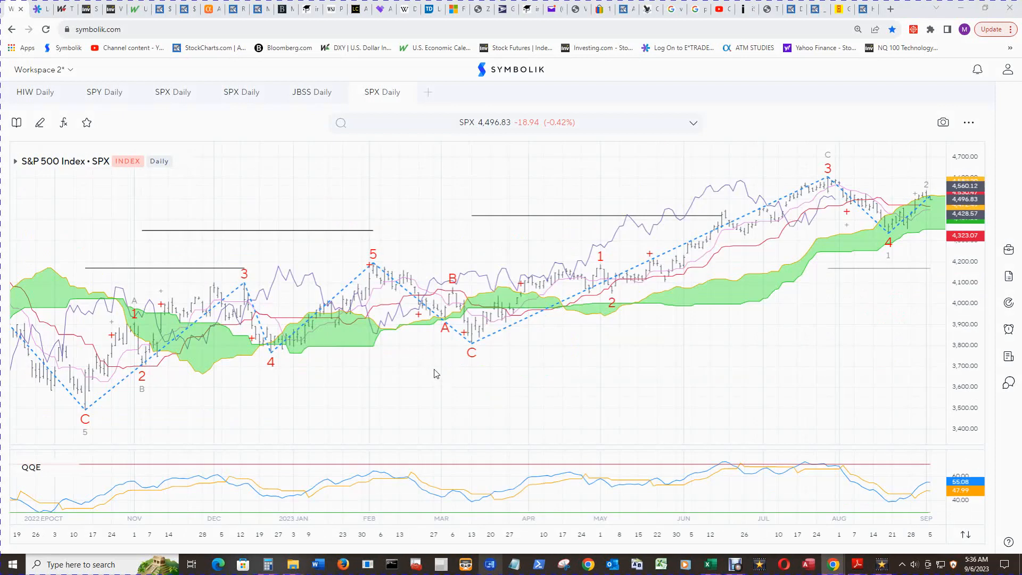
{"action": "mouse_move", "coordinate": [365, 370]}
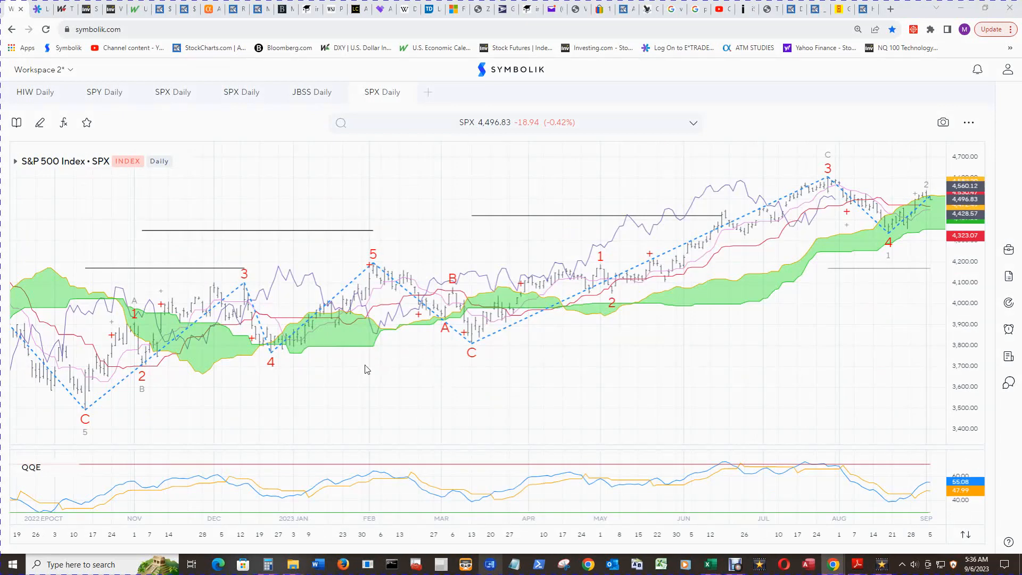
{"action": "mouse_move", "coordinate": [87, 406]}
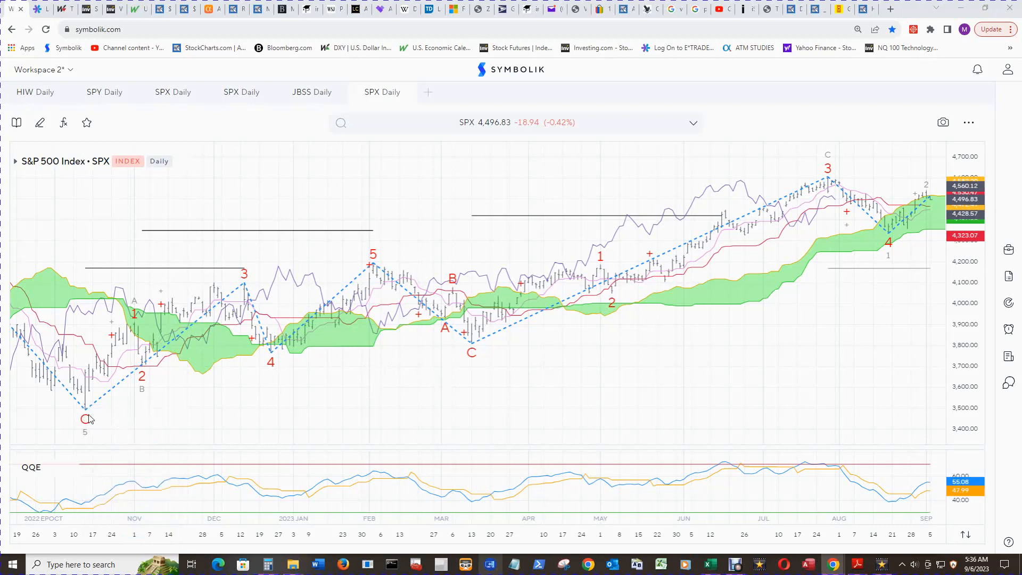
{"action": "mouse_move", "coordinate": [216, 300]}
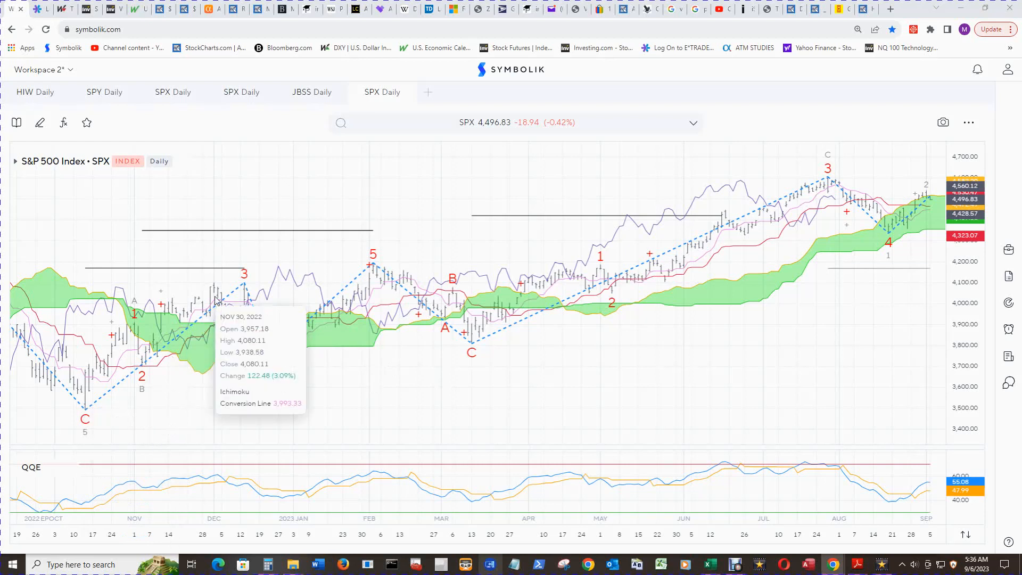
{"action": "mouse_move", "coordinate": [244, 284]}
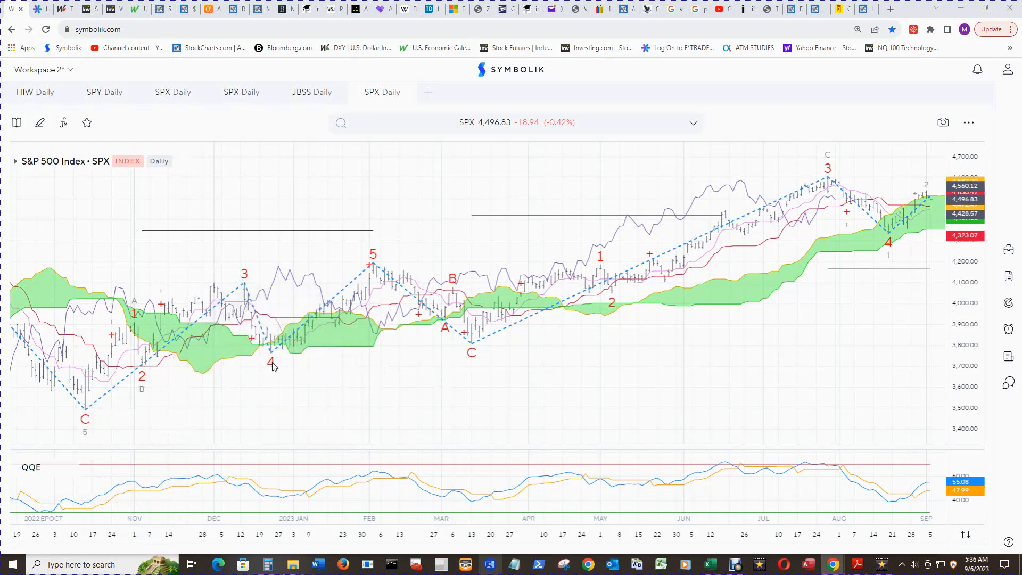
{"action": "mouse_move", "coordinate": [474, 352]}
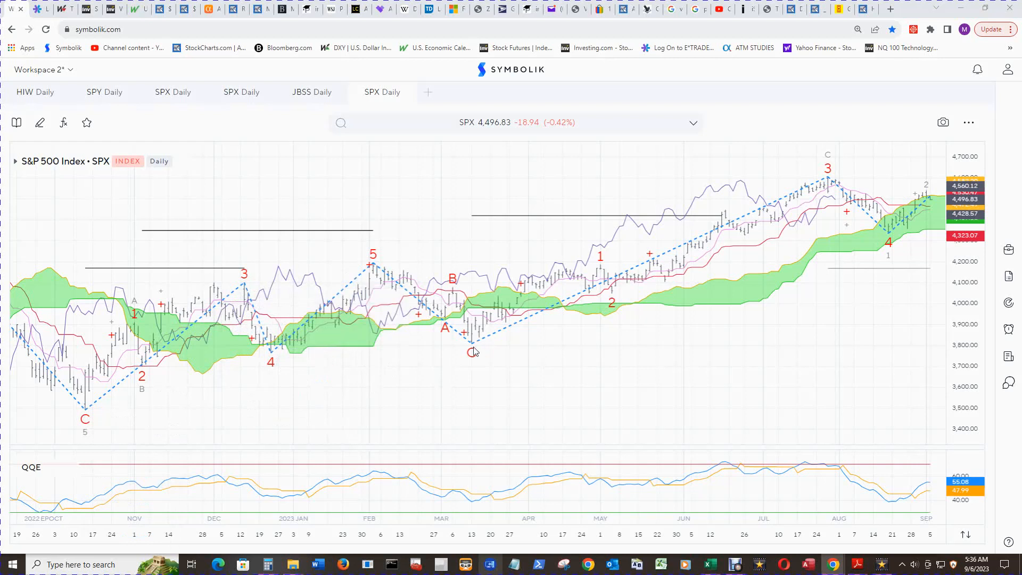
{"action": "mouse_move", "coordinate": [471, 347]}
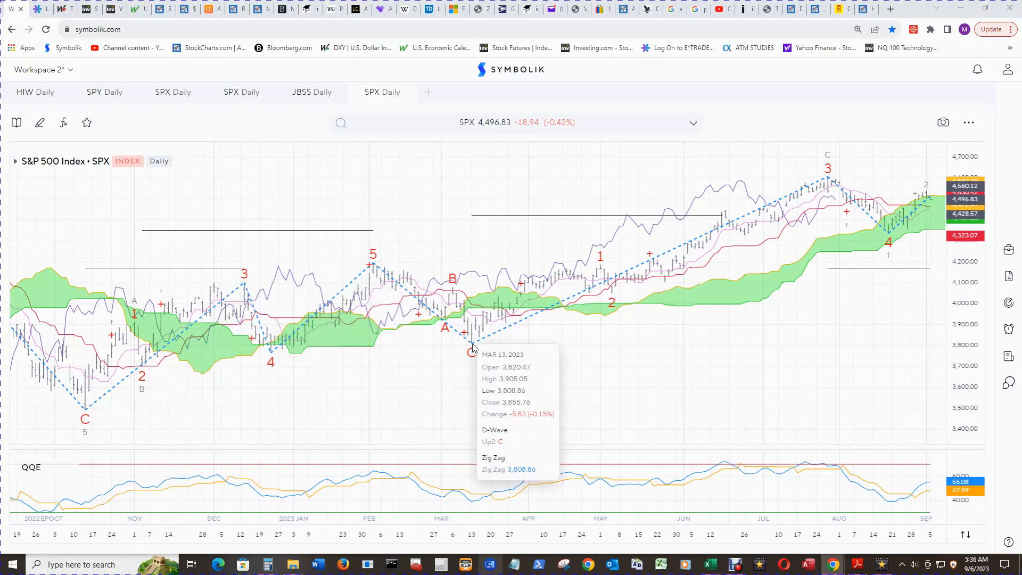
{"action": "mouse_move", "coordinate": [525, 320]}
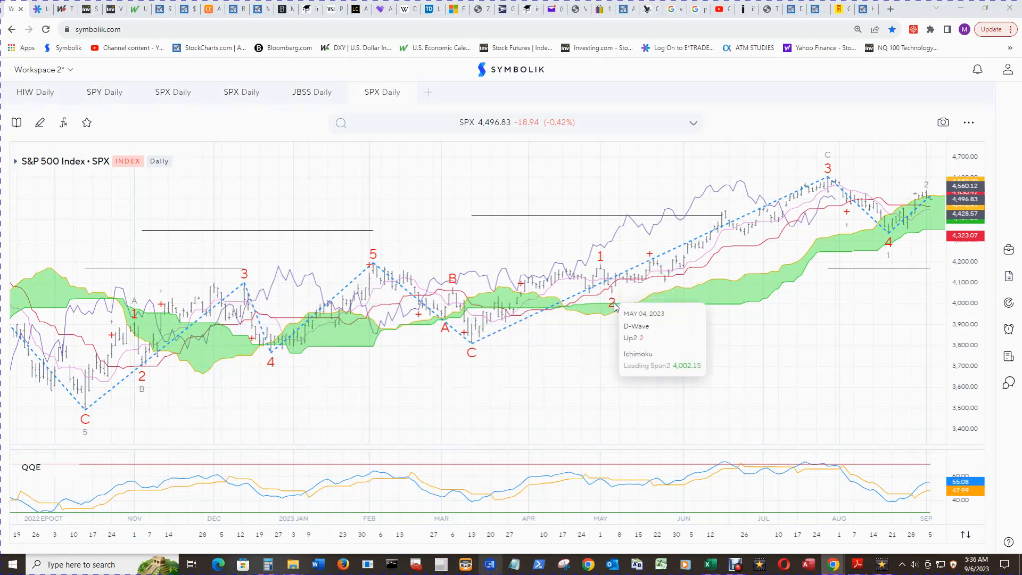
{"action": "mouse_move", "coordinate": [805, 244]}
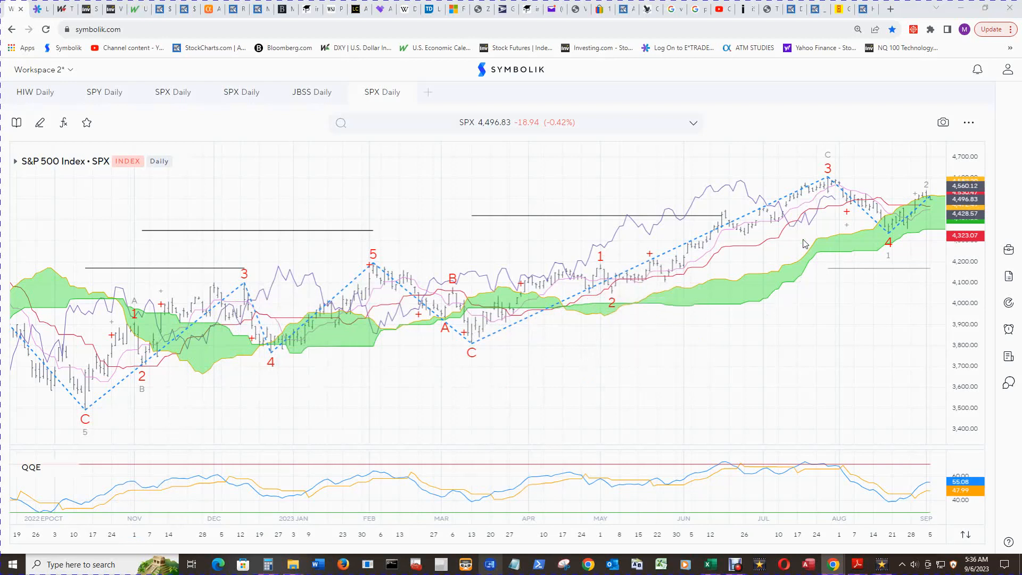
{"action": "mouse_move", "coordinate": [827, 189]}
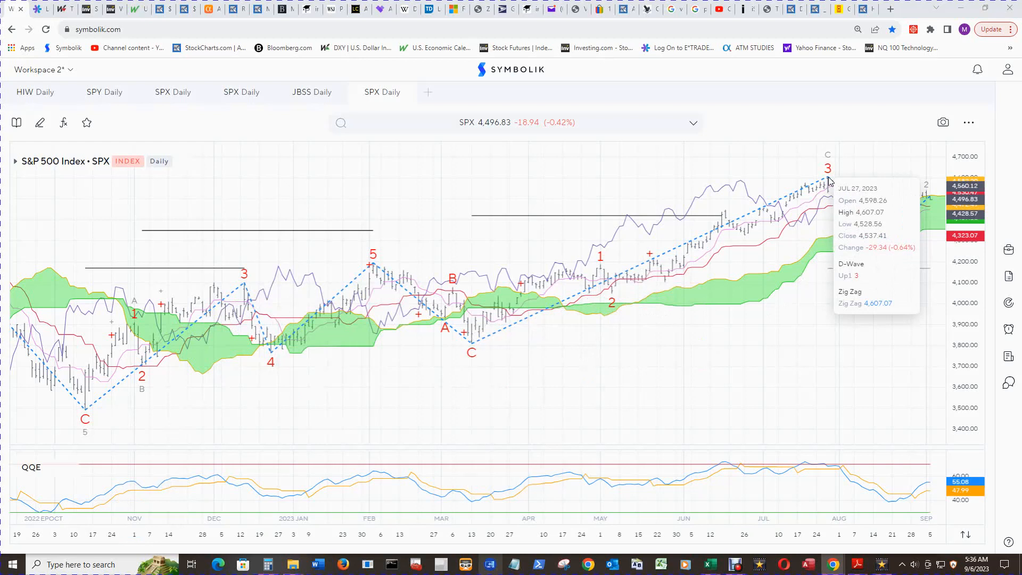
{"action": "mouse_move", "coordinate": [830, 163]}
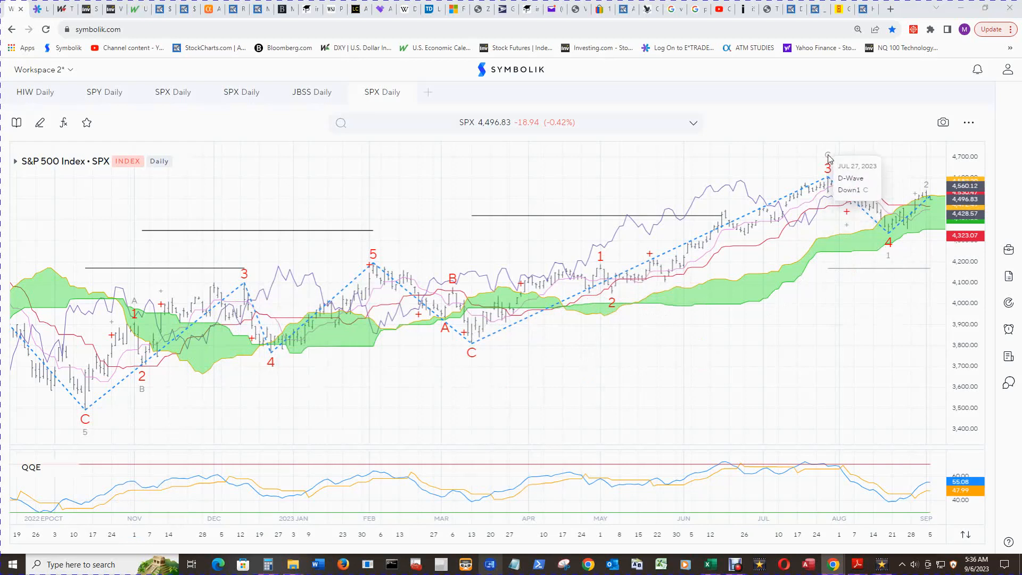
{"action": "mouse_move", "coordinate": [830, 157]}
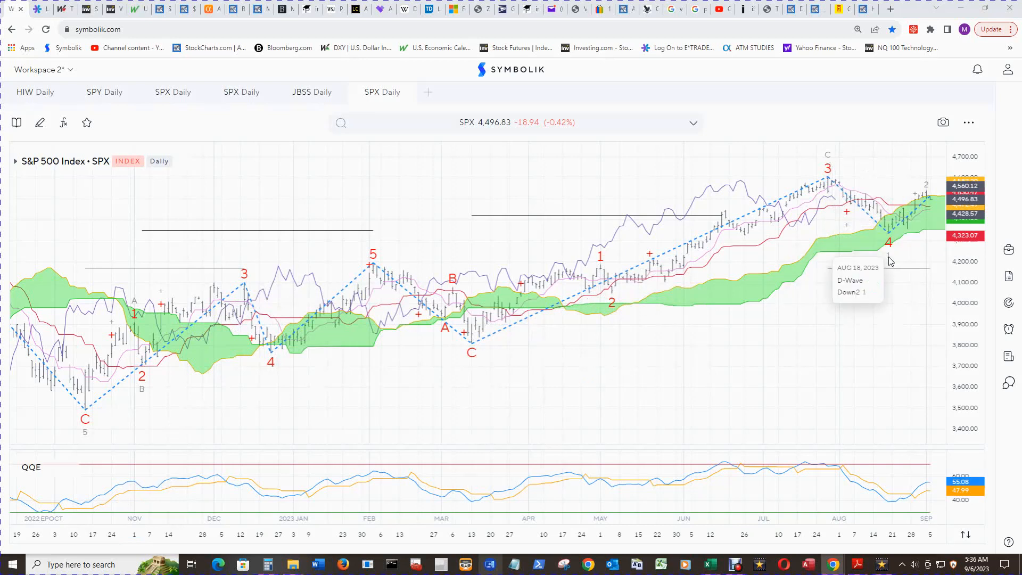
{"action": "mouse_move", "coordinate": [926, 194]}
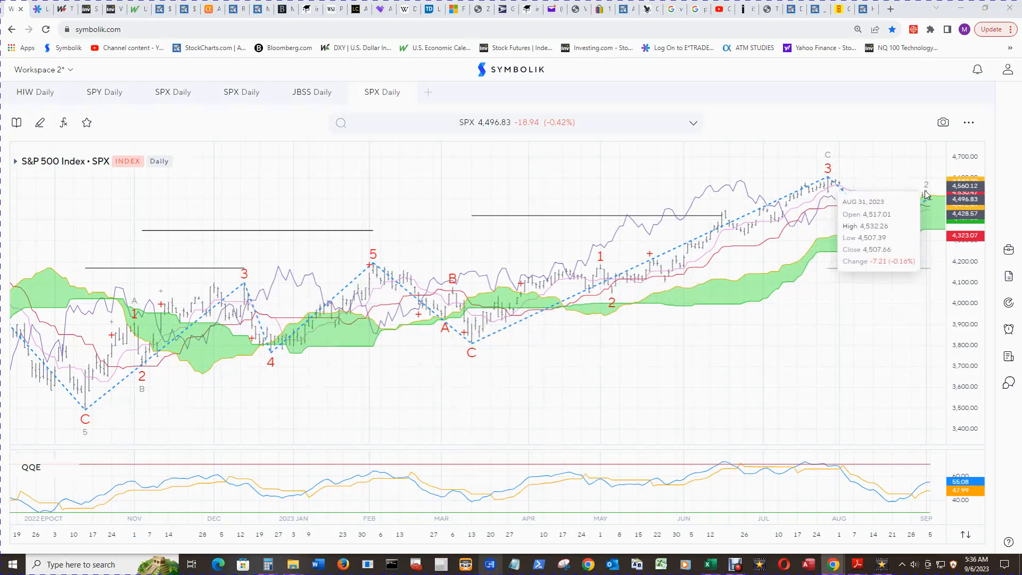
{"action": "mouse_move", "coordinate": [930, 208]}
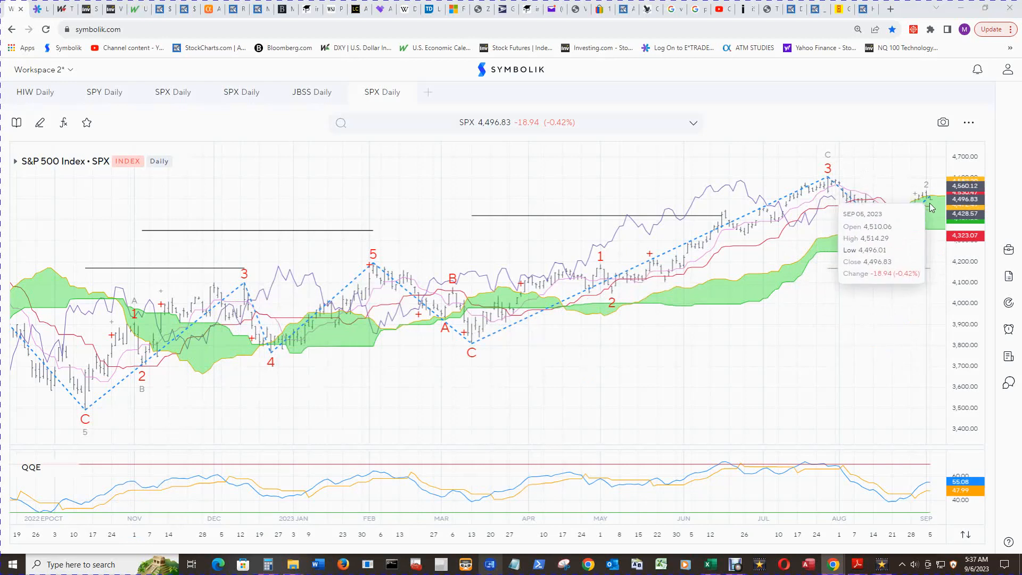
{"action": "mouse_move", "coordinate": [844, 335]}
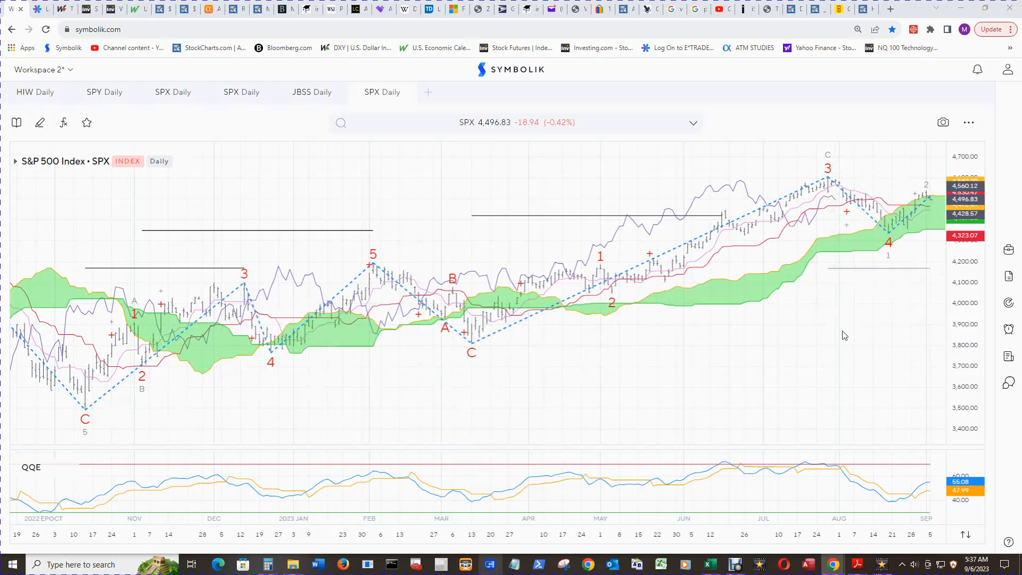
{"action": "mouse_move", "coordinate": [831, 333]}
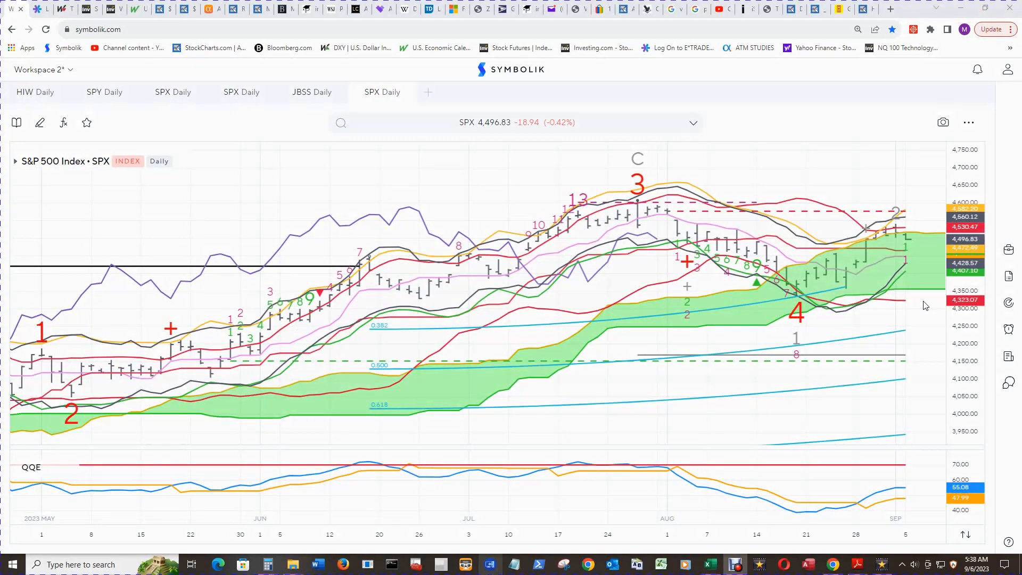
{"action": "mouse_move", "coordinate": [901, 223]}
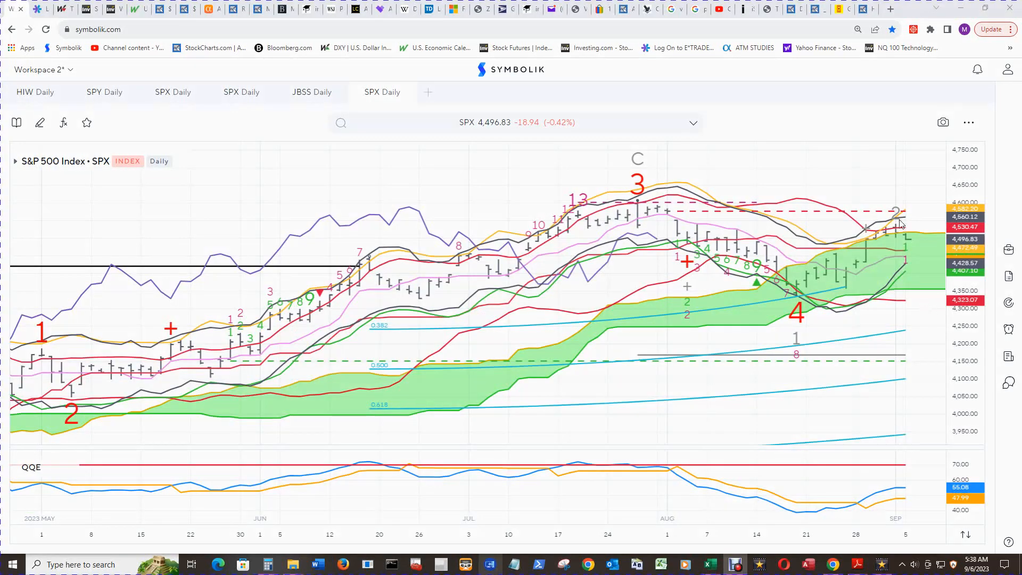
{"action": "mouse_move", "coordinate": [928, 182]}
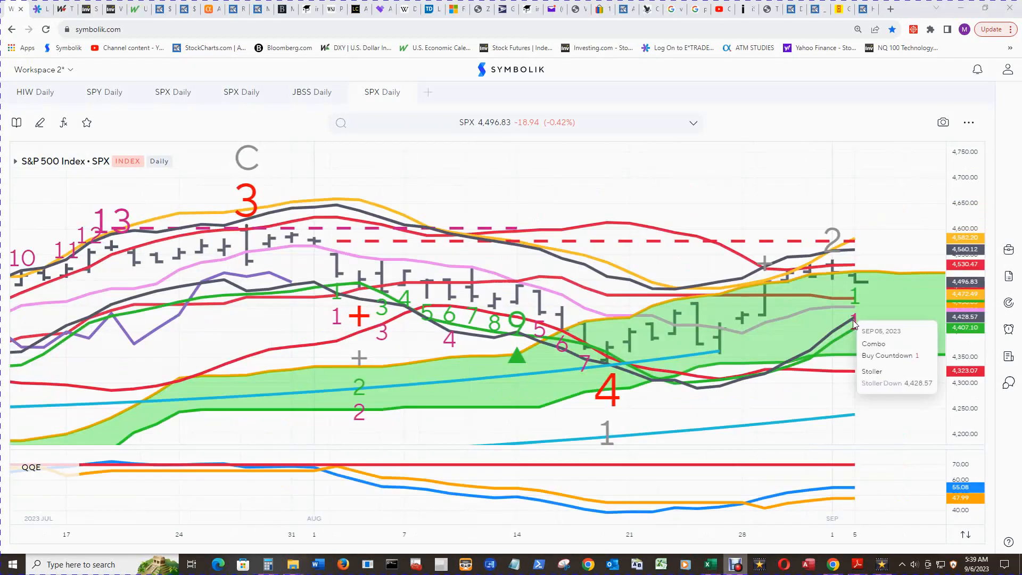
{"action": "mouse_move", "coordinate": [743, 384]}
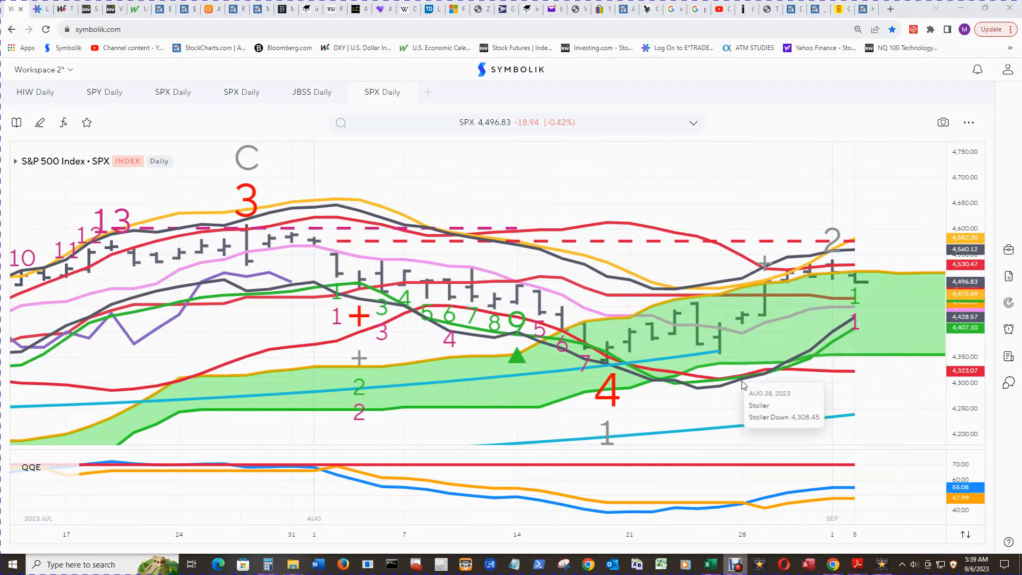
{"action": "mouse_move", "coordinate": [819, 360]}
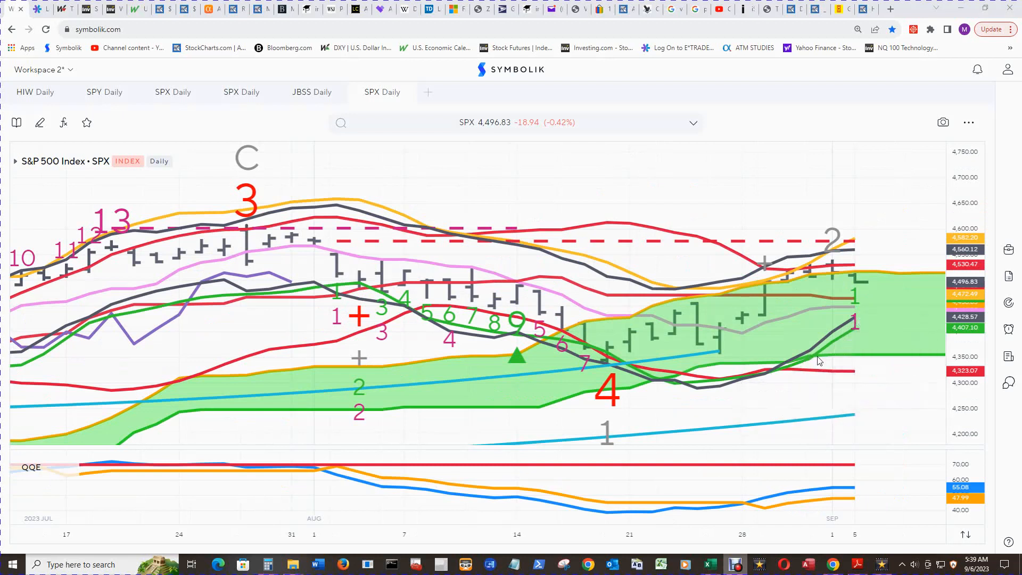
{"action": "mouse_move", "coordinate": [854, 332]}
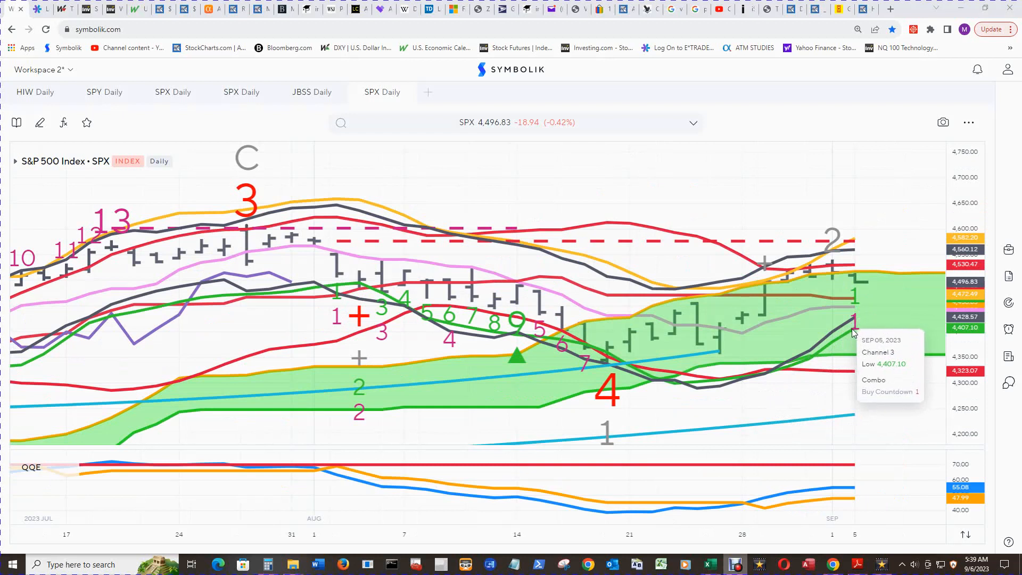
{"action": "mouse_move", "coordinate": [854, 332]}
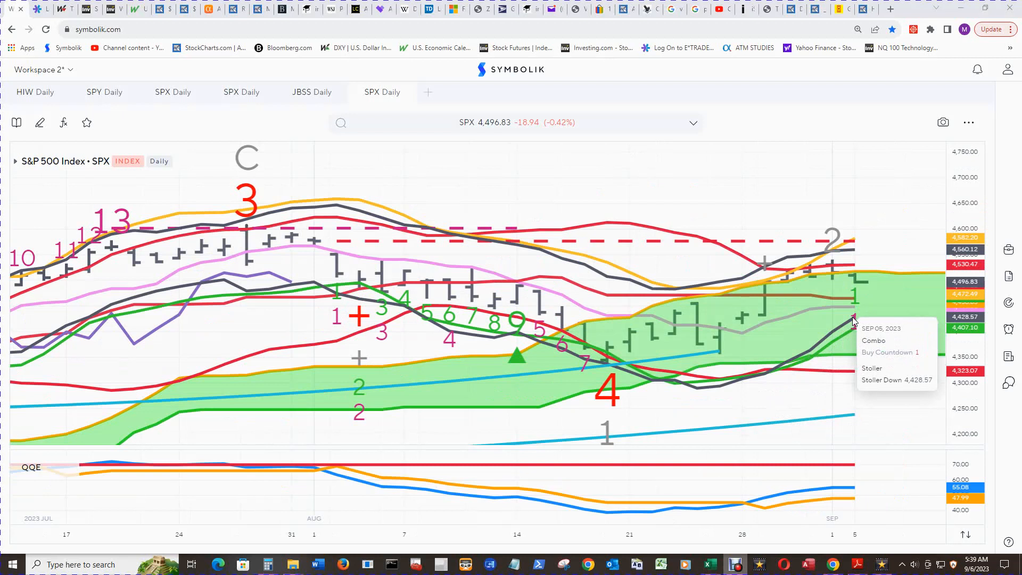
{"action": "mouse_move", "coordinate": [850, 254]}
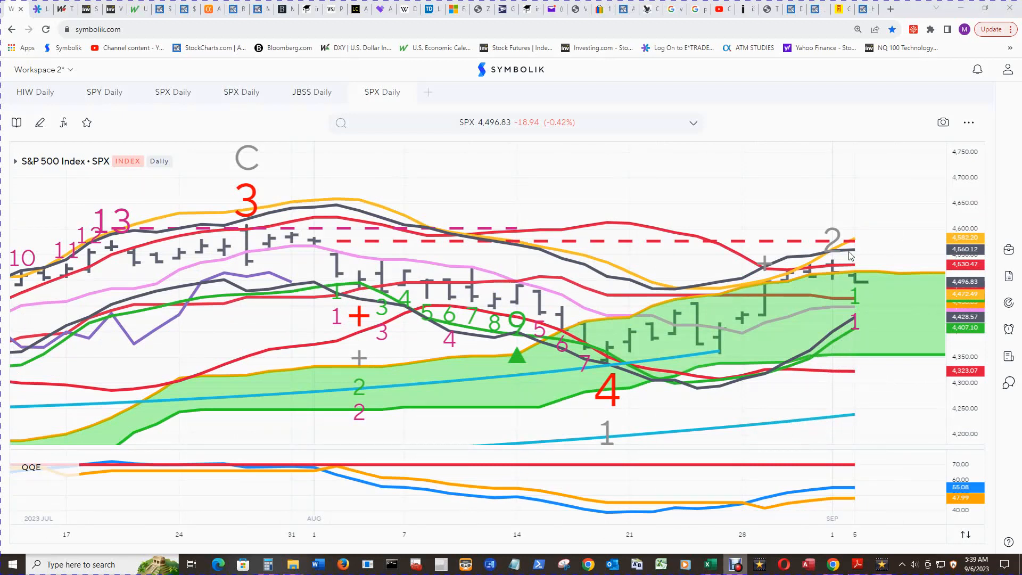
{"action": "mouse_move", "coordinate": [788, 262]}
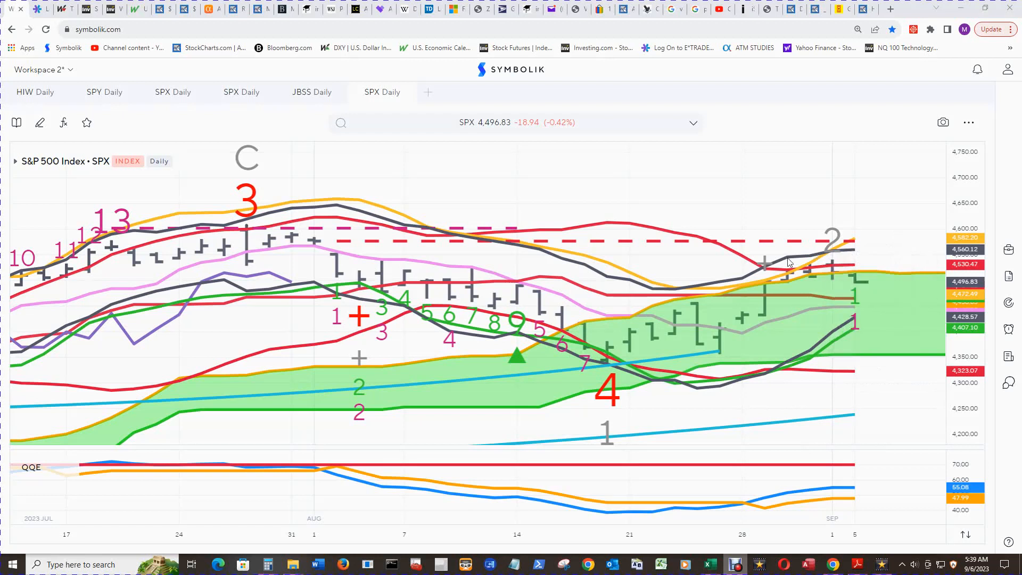
{"action": "mouse_move", "coordinate": [848, 254]}
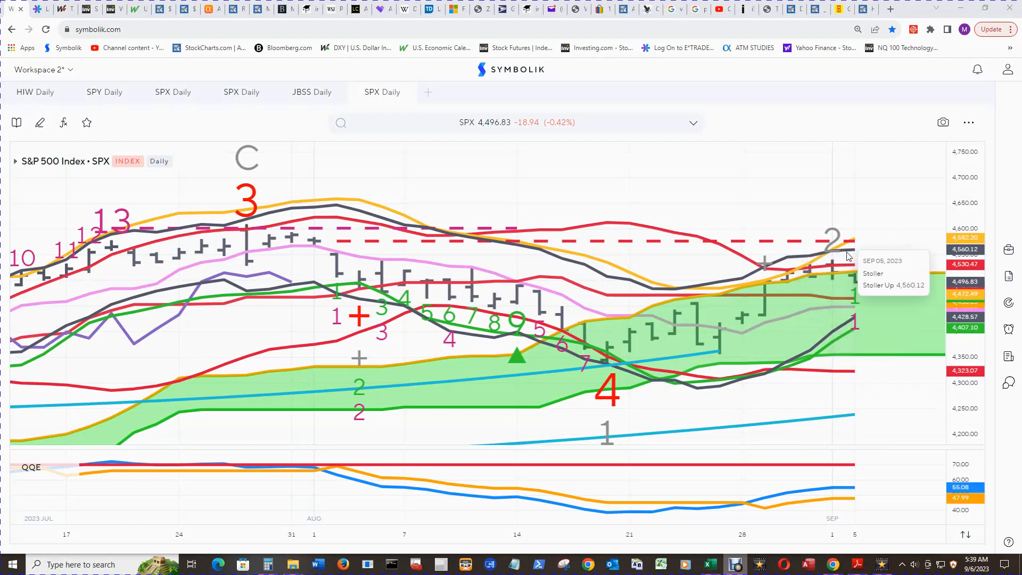
{"action": "mouse_move", "coordinate": [800, 256]}
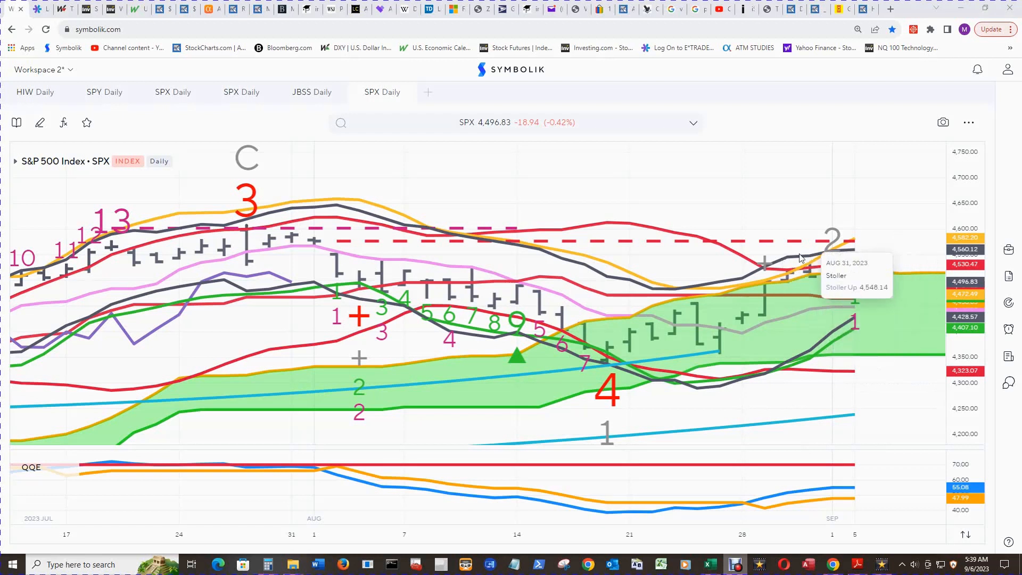
{"action": "mouse_move", "coordinate": [848, 256]}
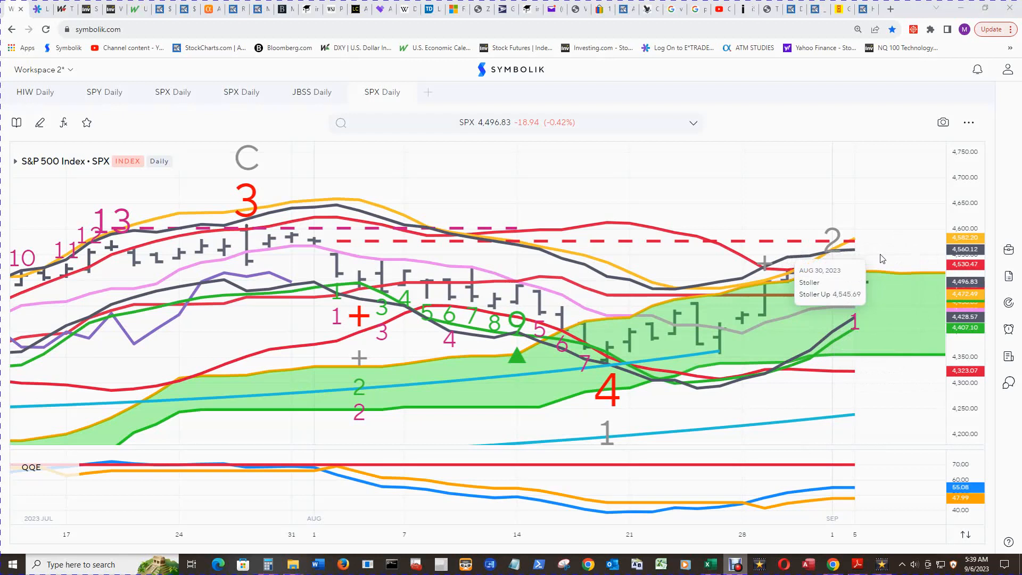
{"action": "mouse_move", "coordinate": [894, 242]}
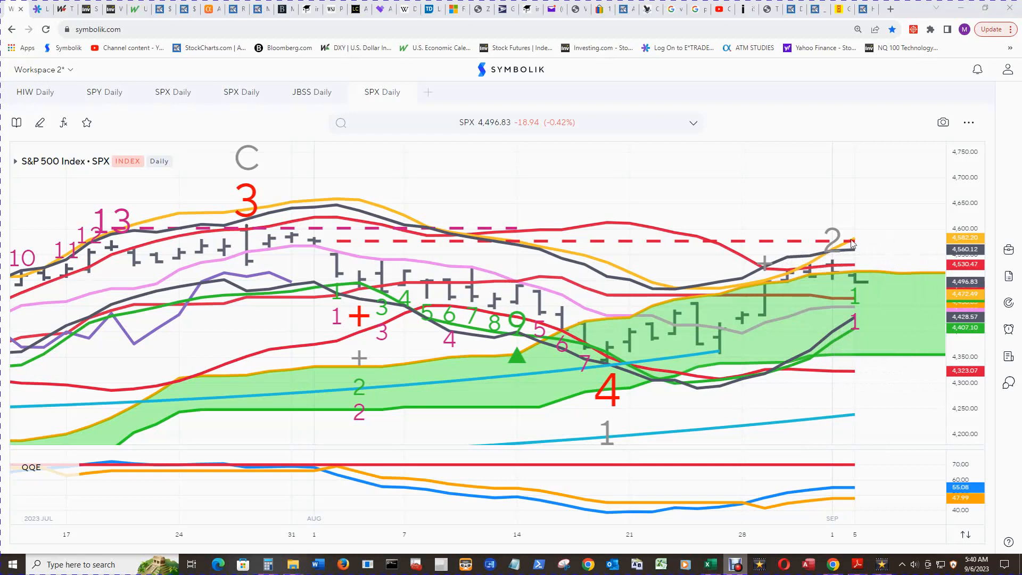
{"action": "mouse_move", "coordinate": [853, 243]}
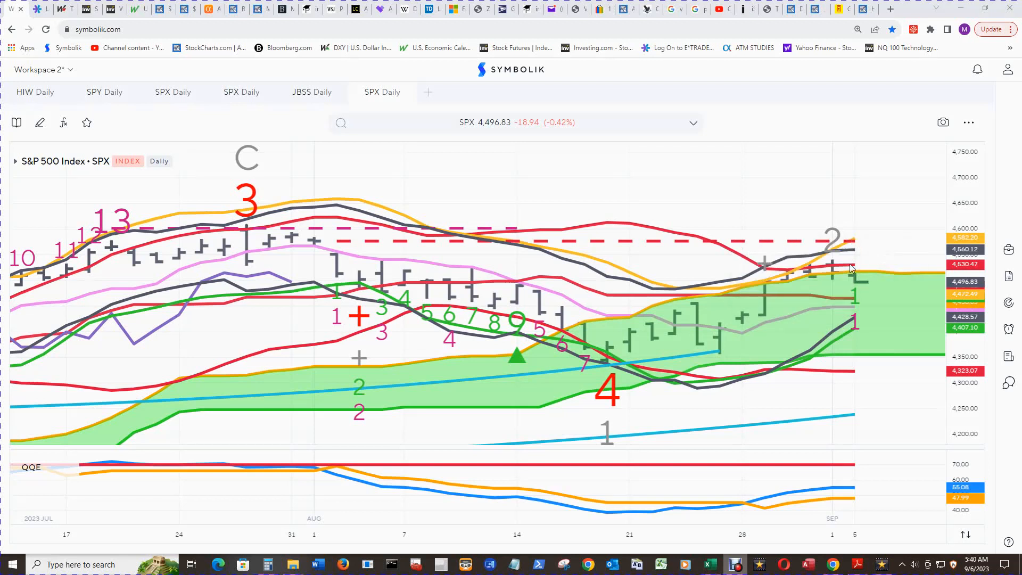
{"action": "mouse_move", "coordinate": [850, 268]}
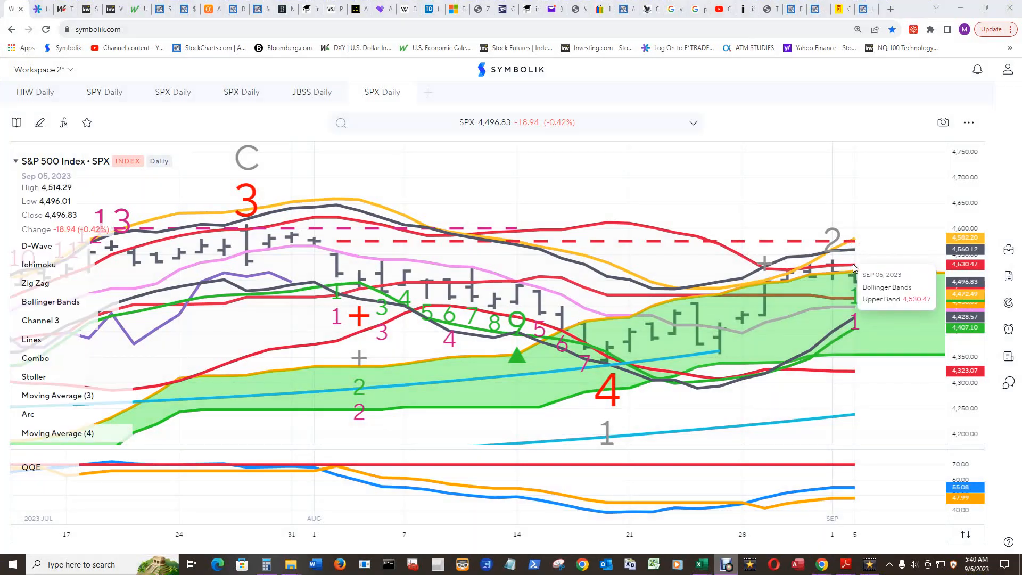
{"action": "mouse_move", "coordinate": [813, 273]}
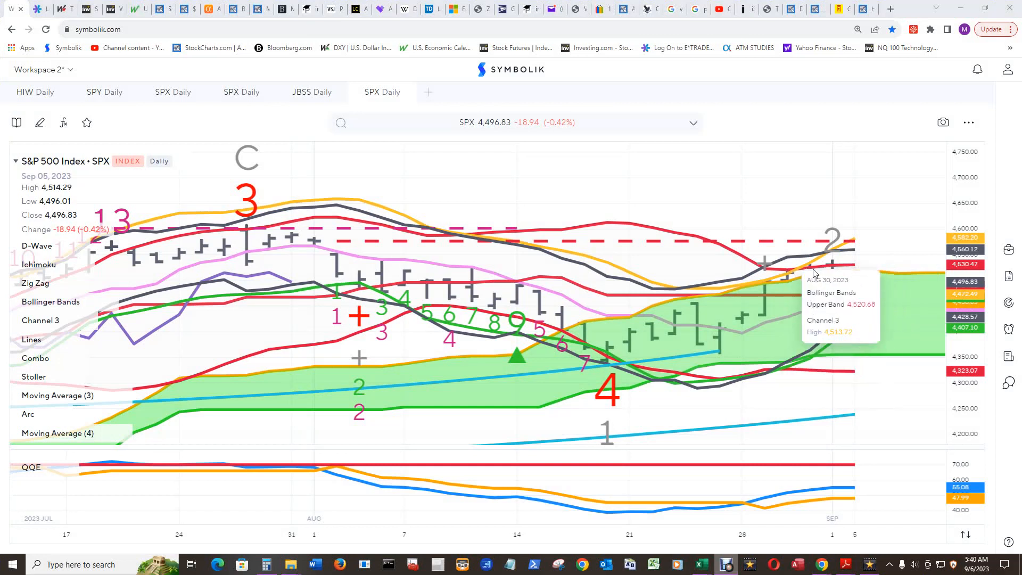
{"action": "mouse_move", "coordinate": [842, 270]}
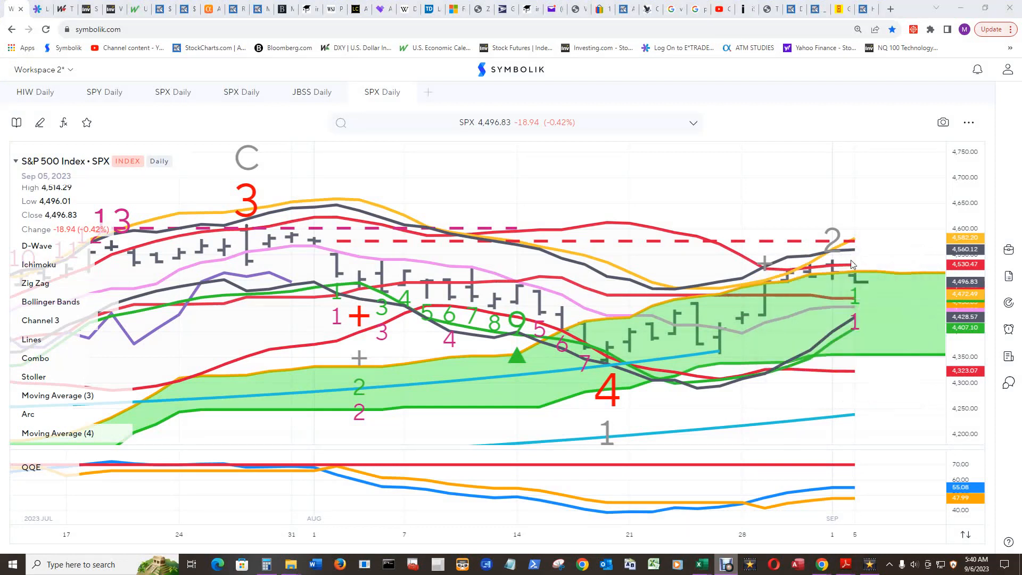
{"action": "mouse_move", "coordinate": [854, 261]}
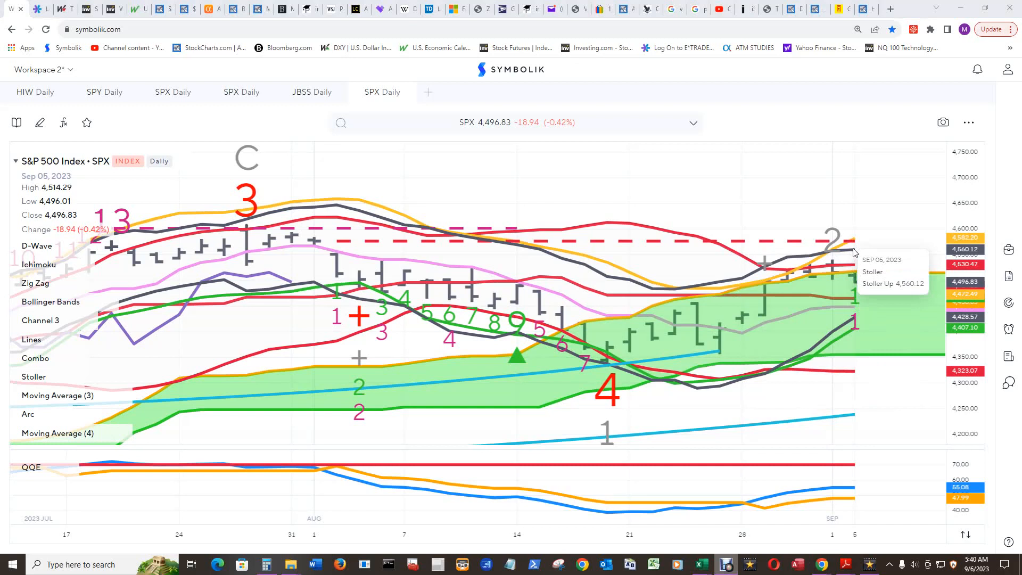
{"action": "mouse_move", "coordinate": [853, 268]}
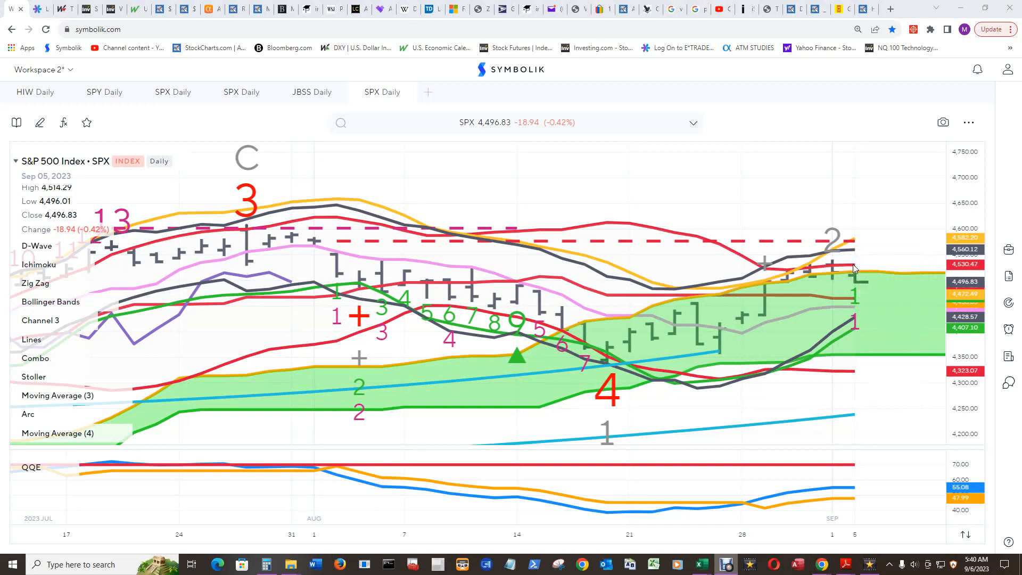
{"action": "mouse_move", "coordinate": [854, 268]}
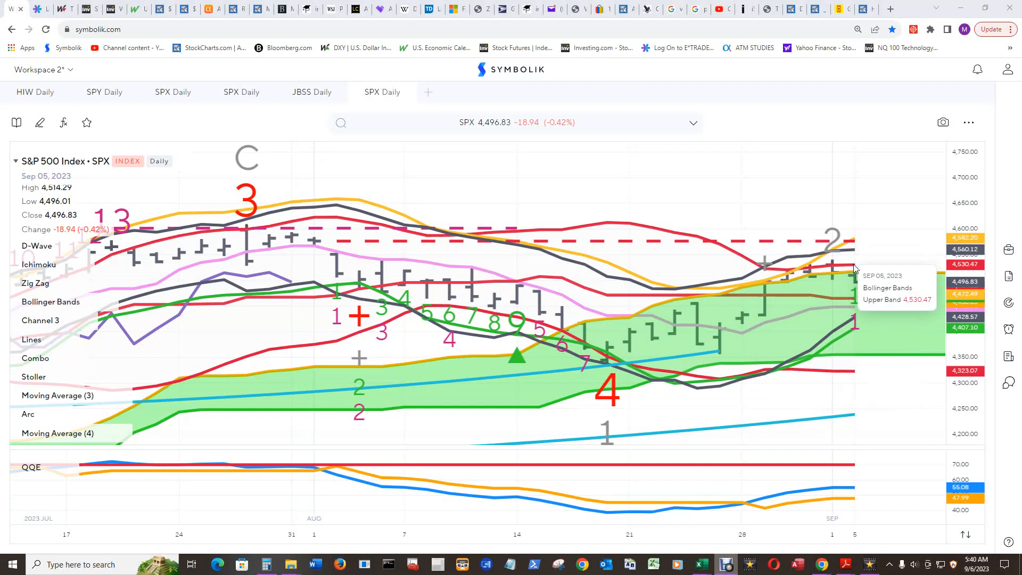
{"action": "mouse_move", "coordinate": [878, 276]}
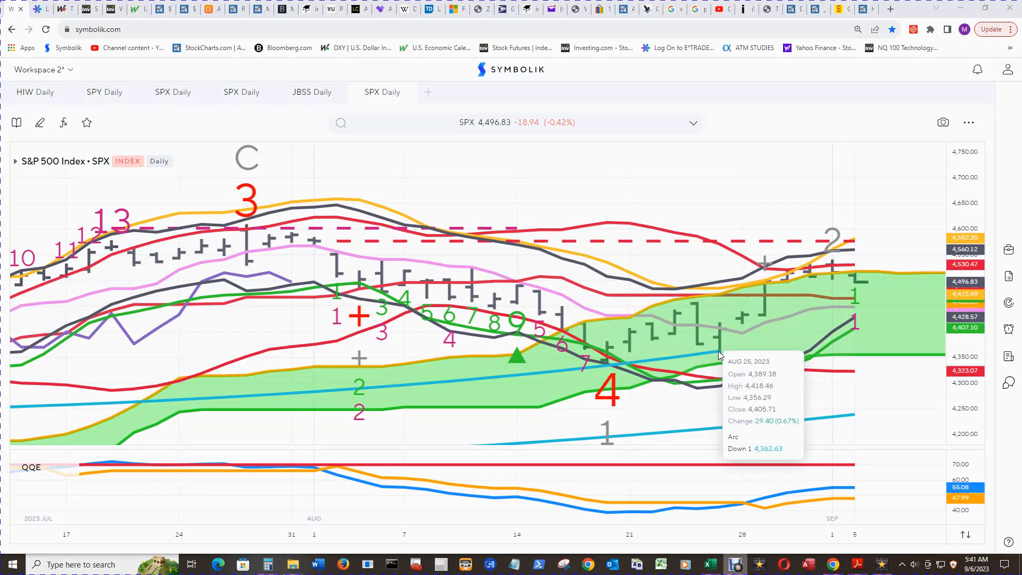
{"action": "mouse_move", "coordinate": [884, 462]}
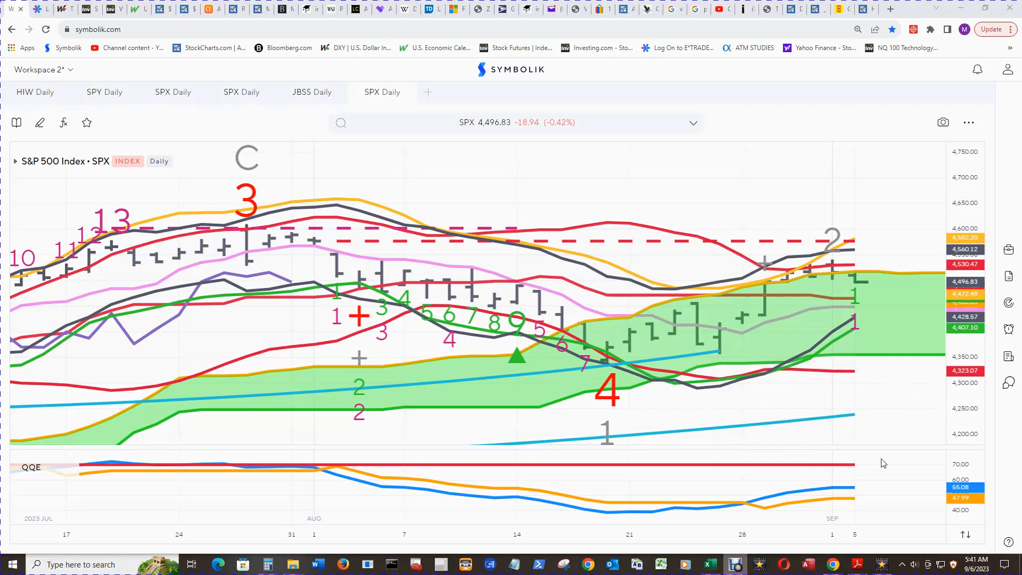
{"action": "mouse_move", "coordinate": [854, 420]}
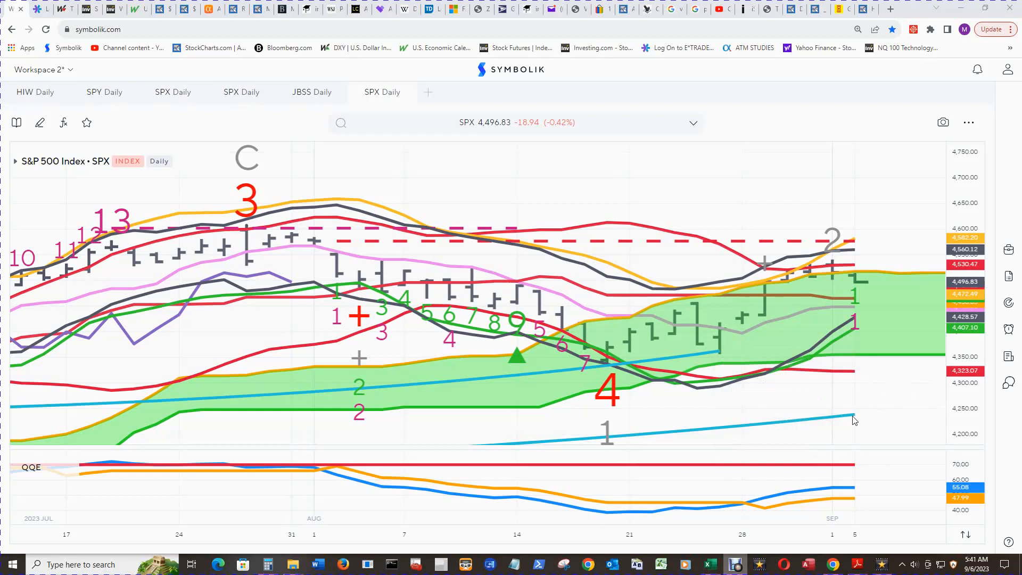
{"action": "mouse_move", "coordinate": [853, 419]}
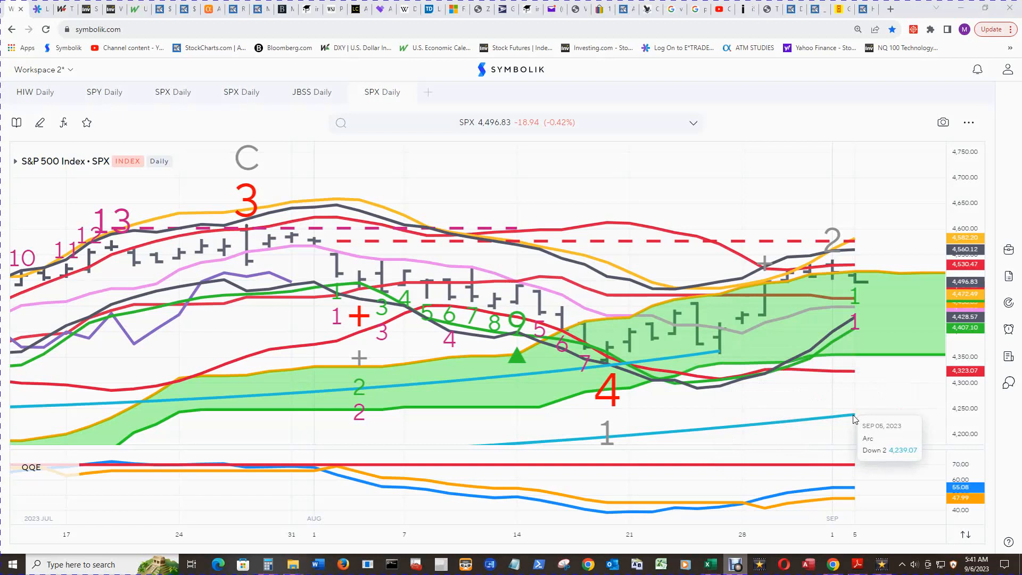
{"action": "mouse_move", "coordinate": [859, 415]}
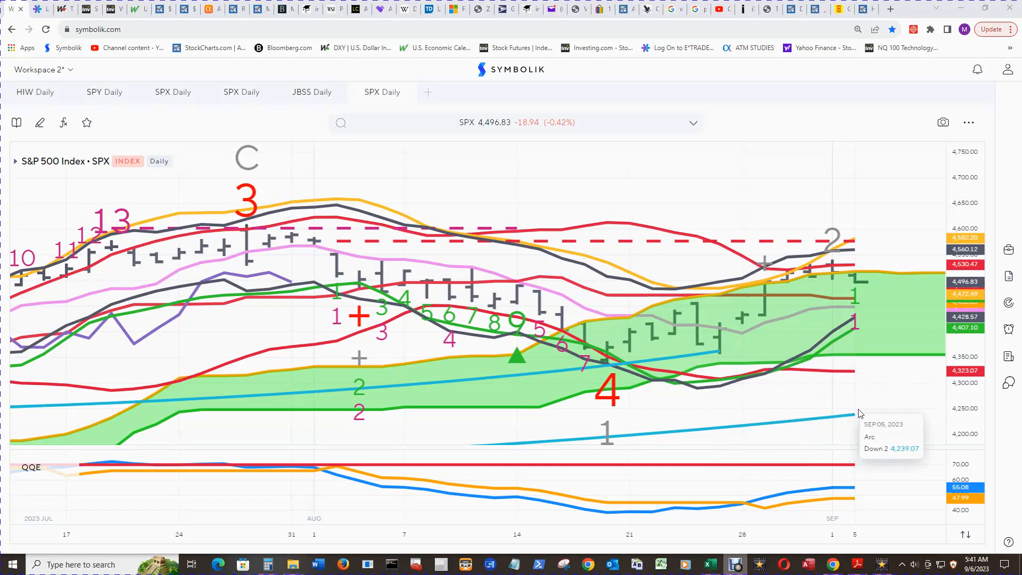
{"action": "mouse_move", "coordinate": [841, 395]}
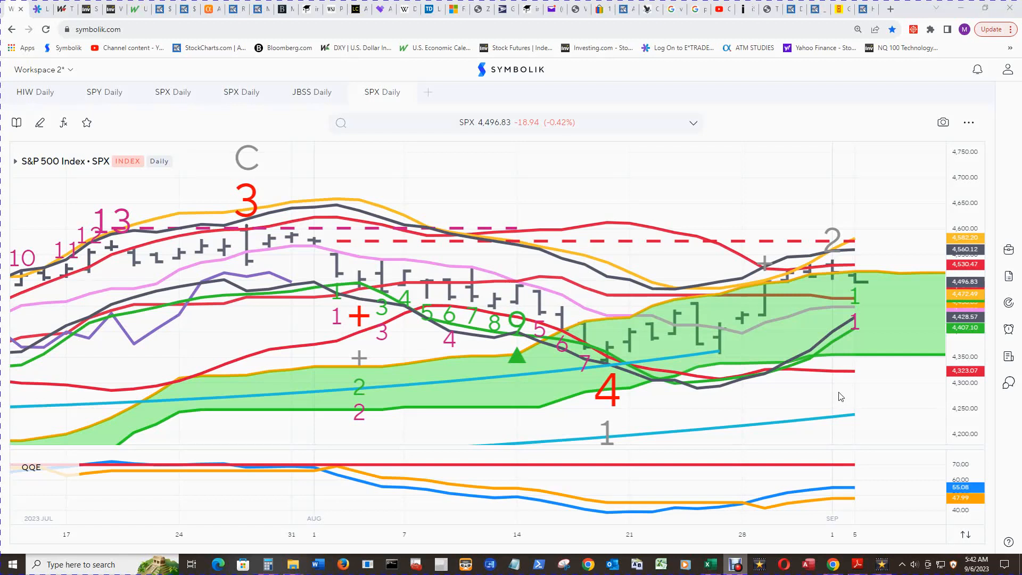
{"action": "mouse_move", "coordinate": [854, 401]}
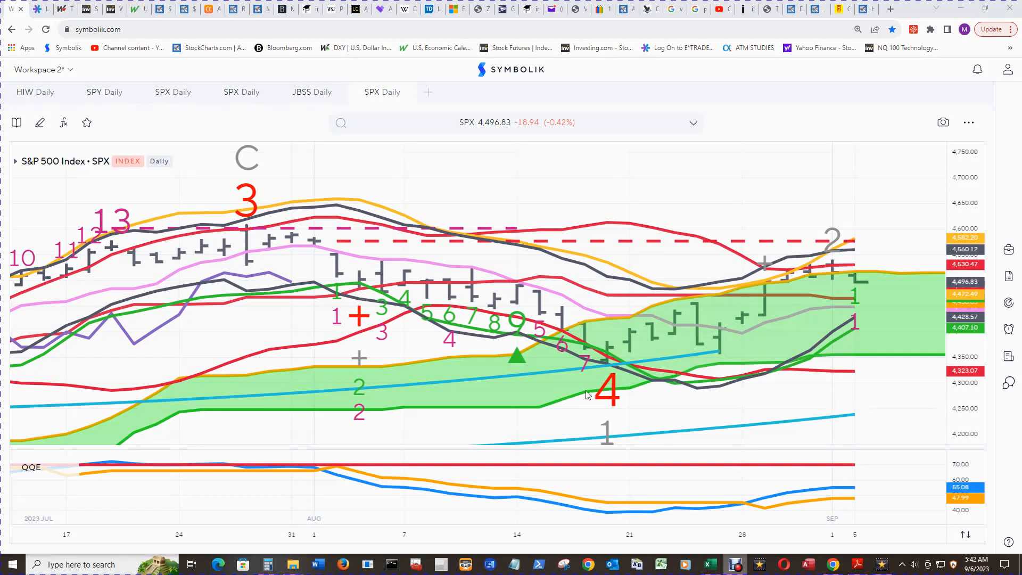
{"action": "mouse_move", "coordinate": [603, 388]}
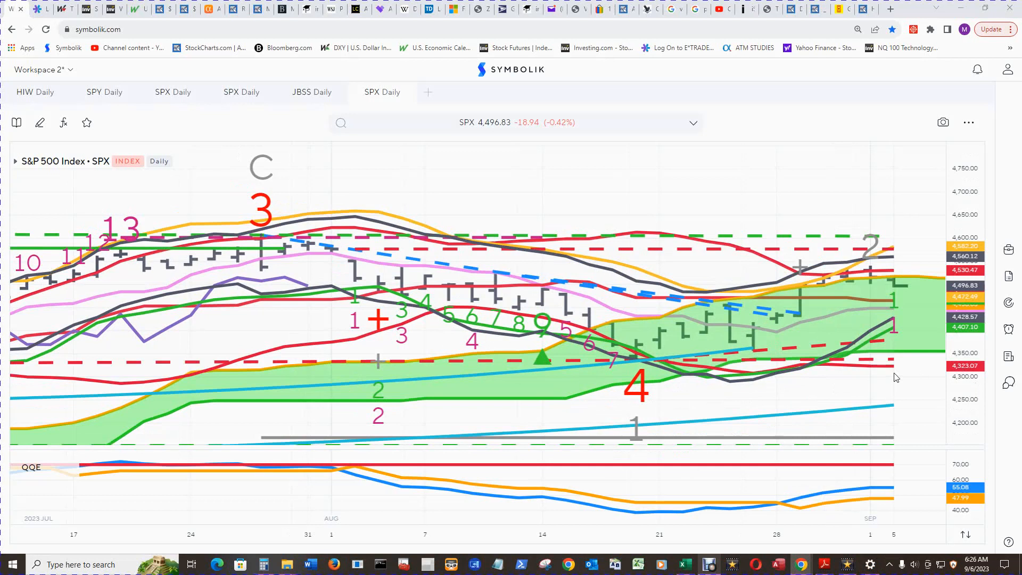
{"action": "mouse_move", "coordinate": [895, 371]}
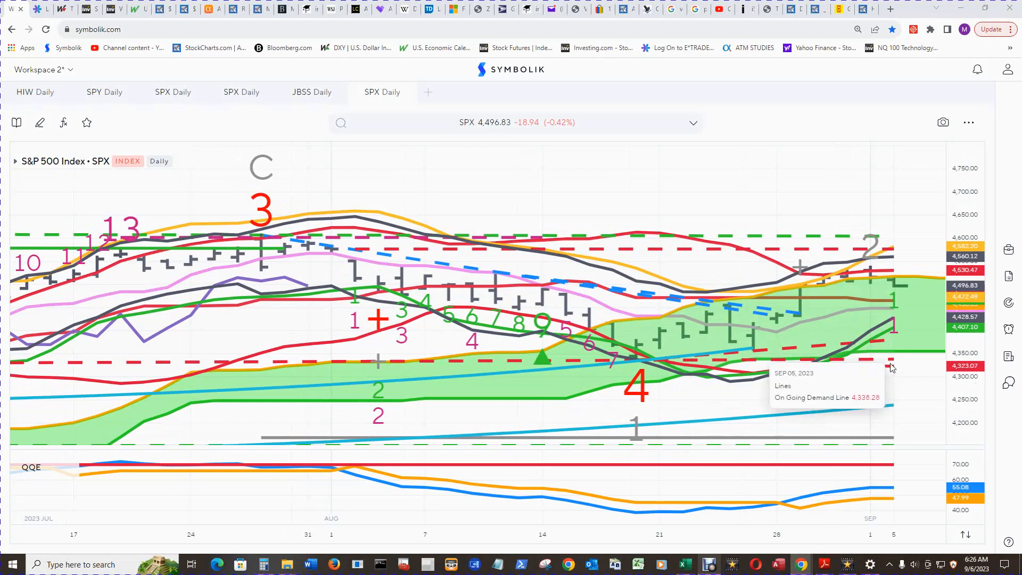
{"action": "mouse_move", "coordinate": [897, 389]}
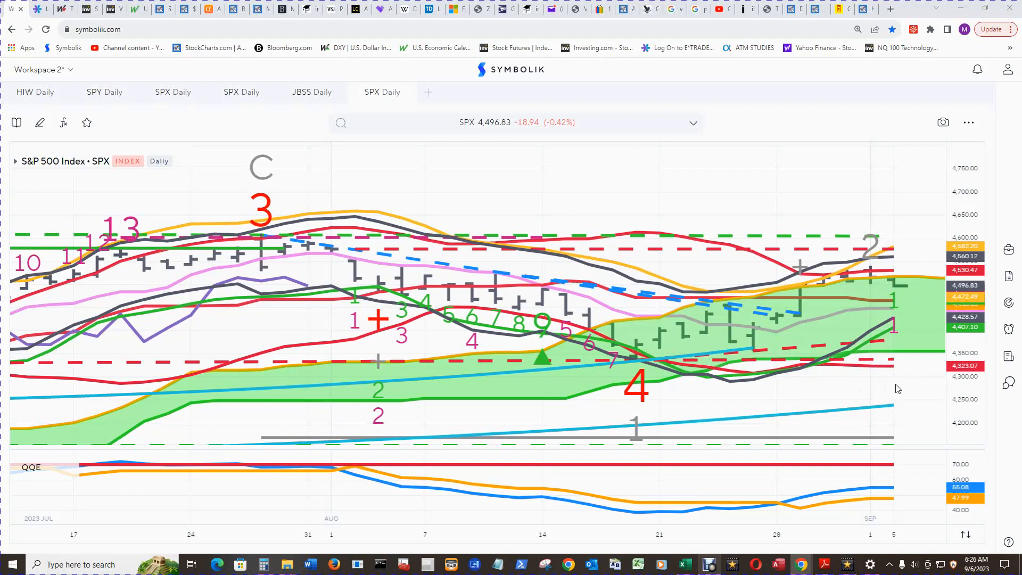
{"action": "mouse_move", "coordinate": [906, 386]}
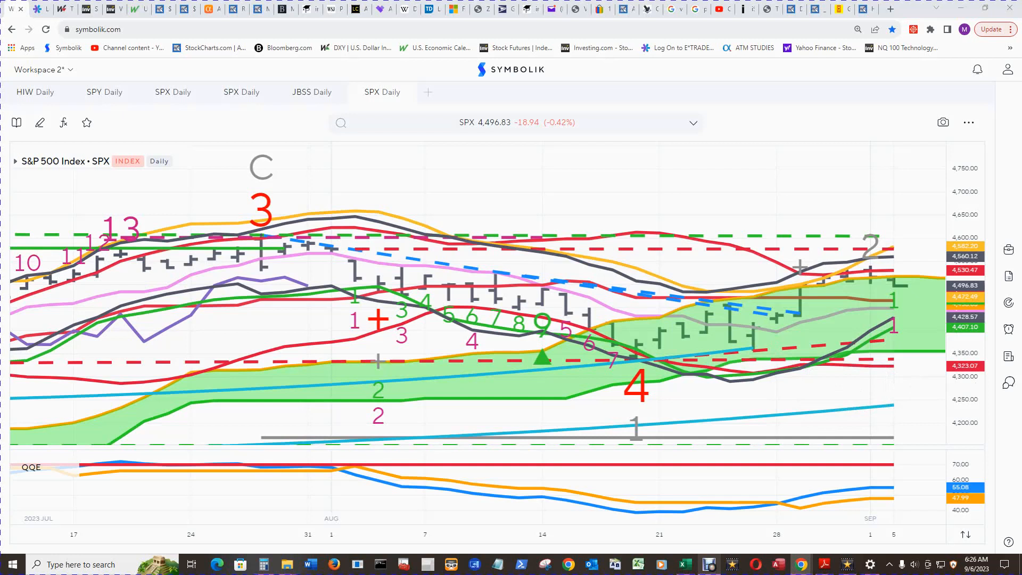
{"action": "mouse_move", "coordinate": [934, 447]}
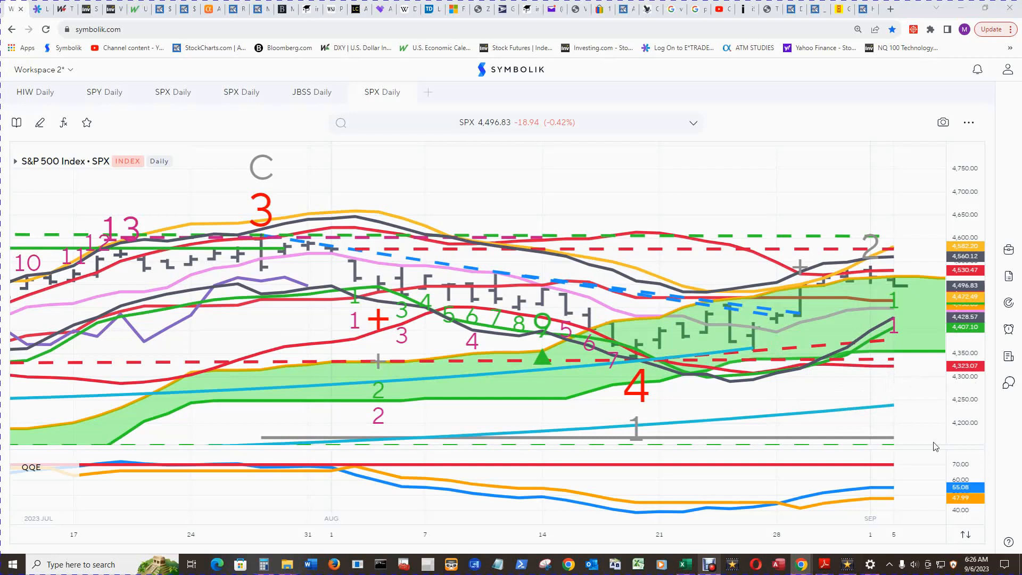
{"action": "mouse_move", "coordinate": [640, 391]}
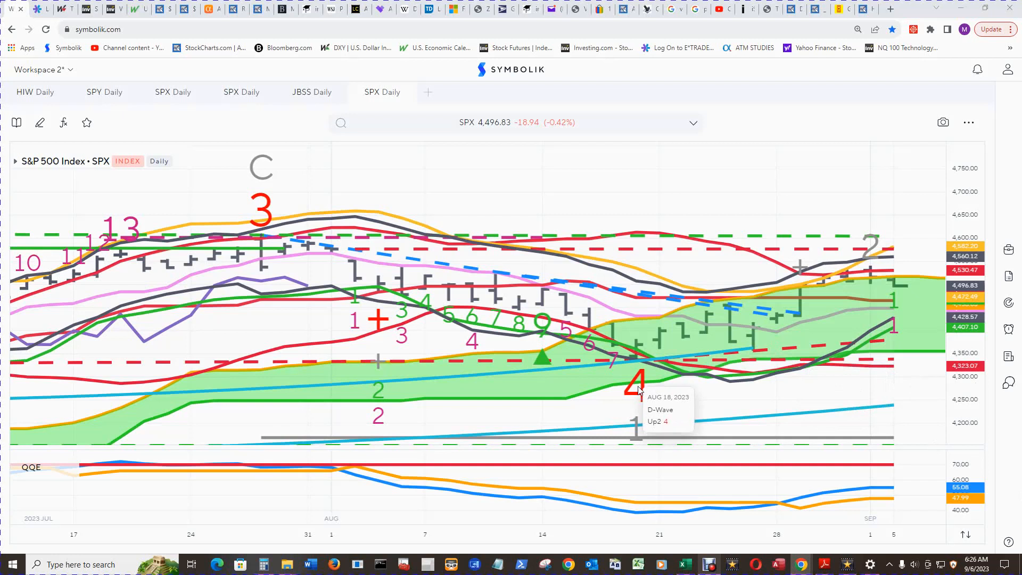
{"action": "mouse_move", "coordinate": [927, 386]}
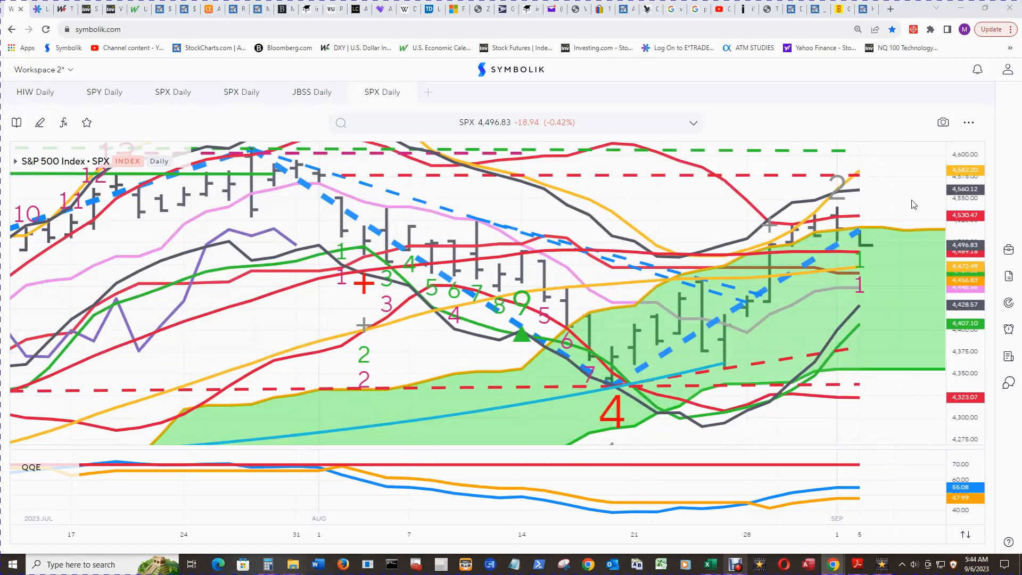
{"action": "mouse_move", "coordinate": [923, 178]}
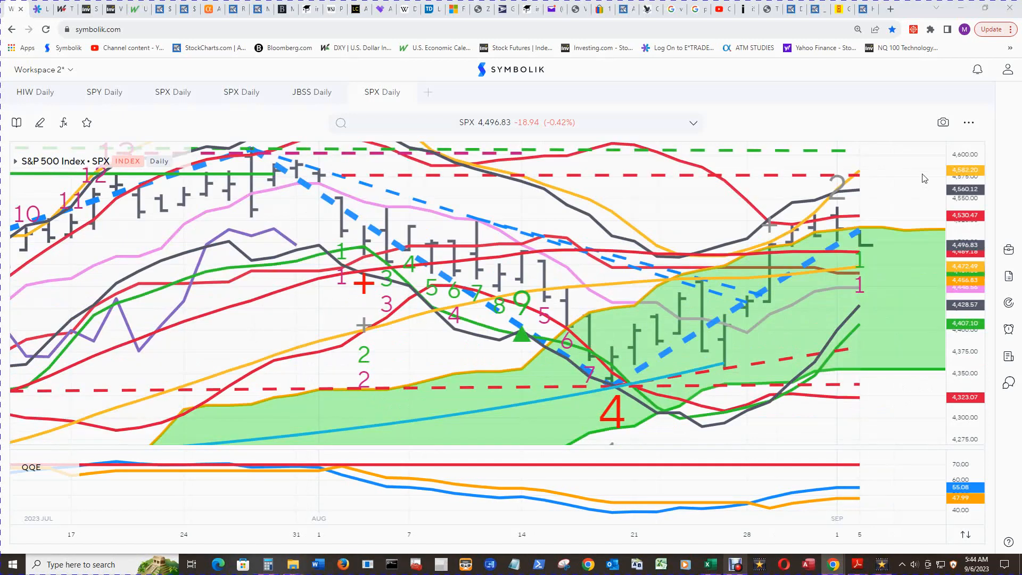
{"action": "mouse_move", "coordinate": [891, 200]}
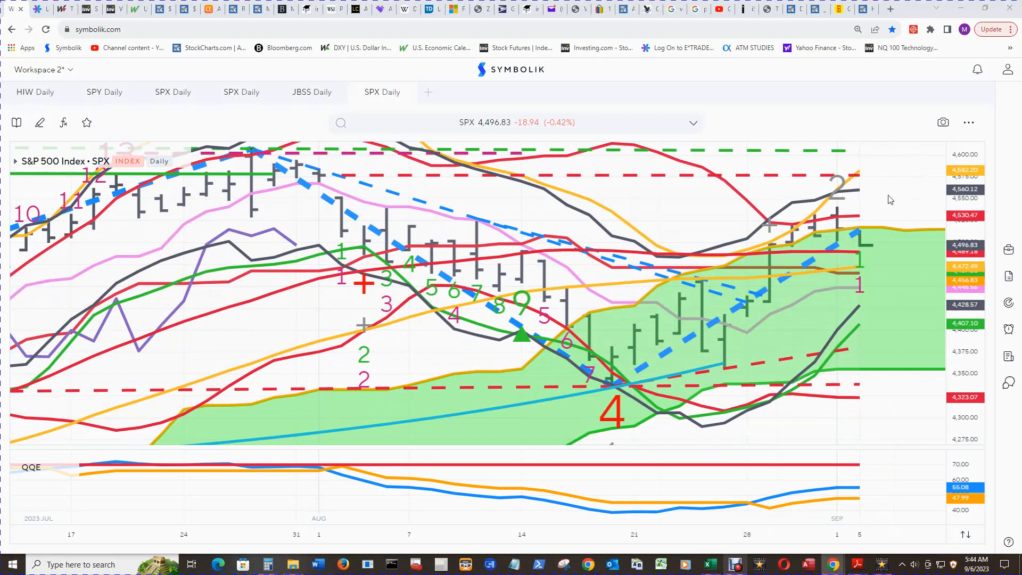
{"action": "mouse_move", "coordinate": [848, 161]}
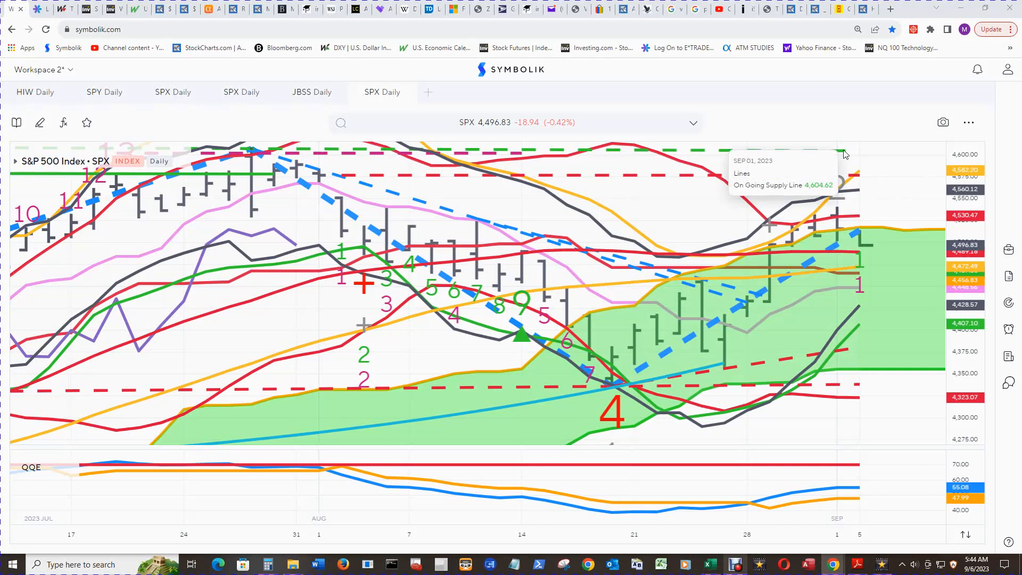
{"action": "mouse_move", "coordinate": [862, 163]}
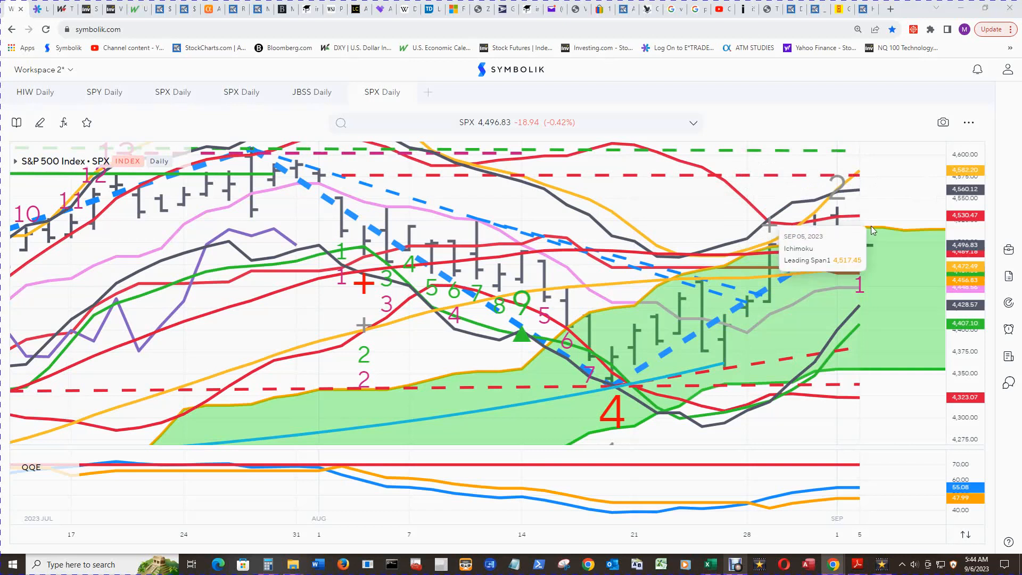
{"action": "mouse_move", "coordinate": [856, 236]}
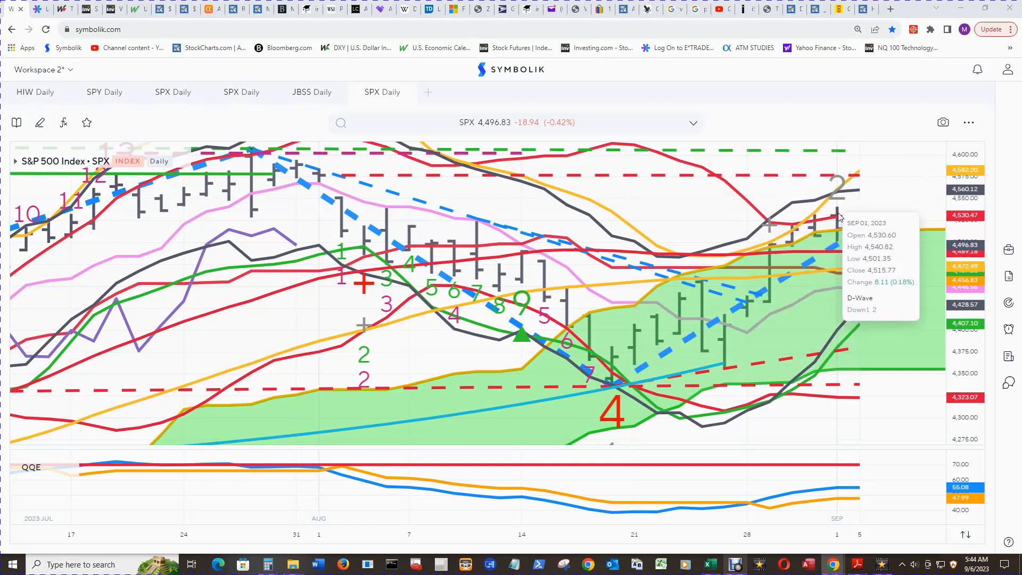
{"action": "mouse_move", "coordinate": [838, 214]}
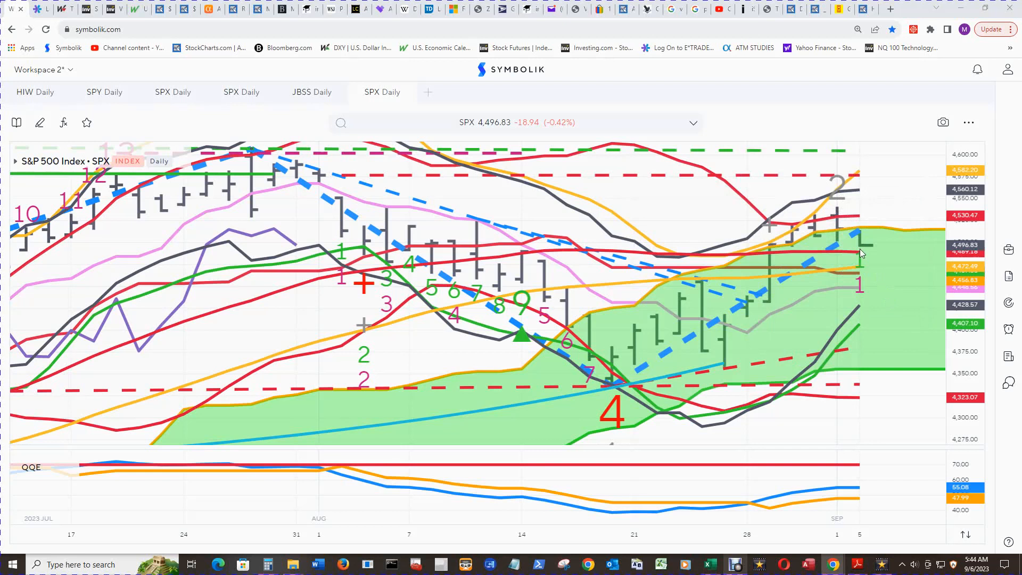
{"action": "mouse_move", "coordinate": [860, 253]}
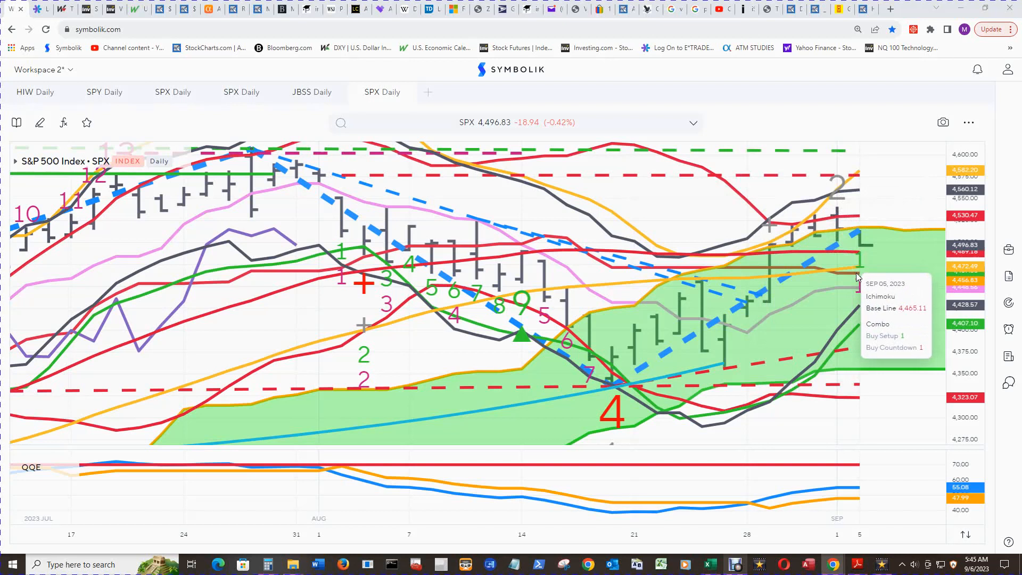
{"action": "mouse_move", "coordinate": [857, 270]}
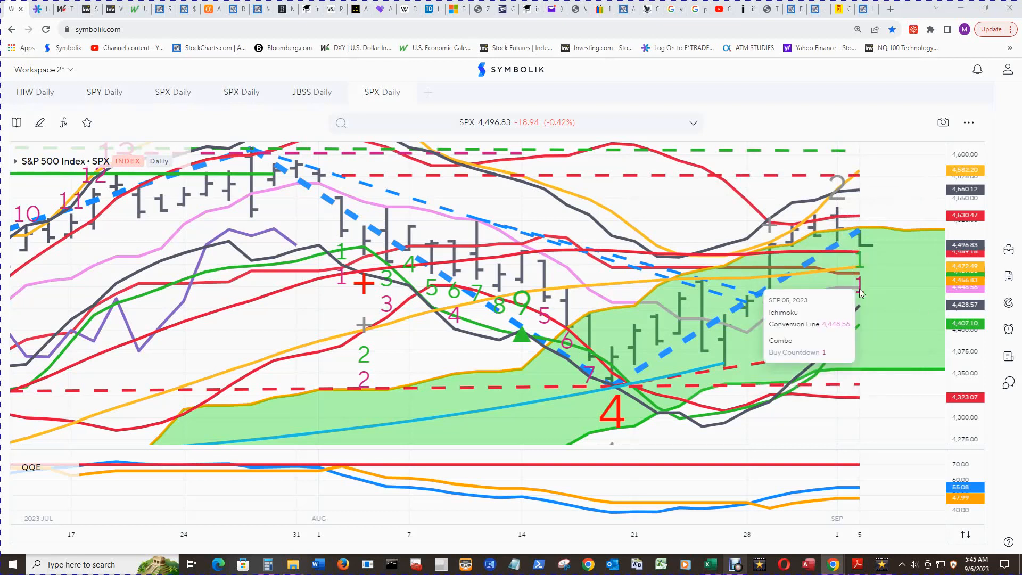
{"action": "mouse_move", "coordinate": [859, 311]}
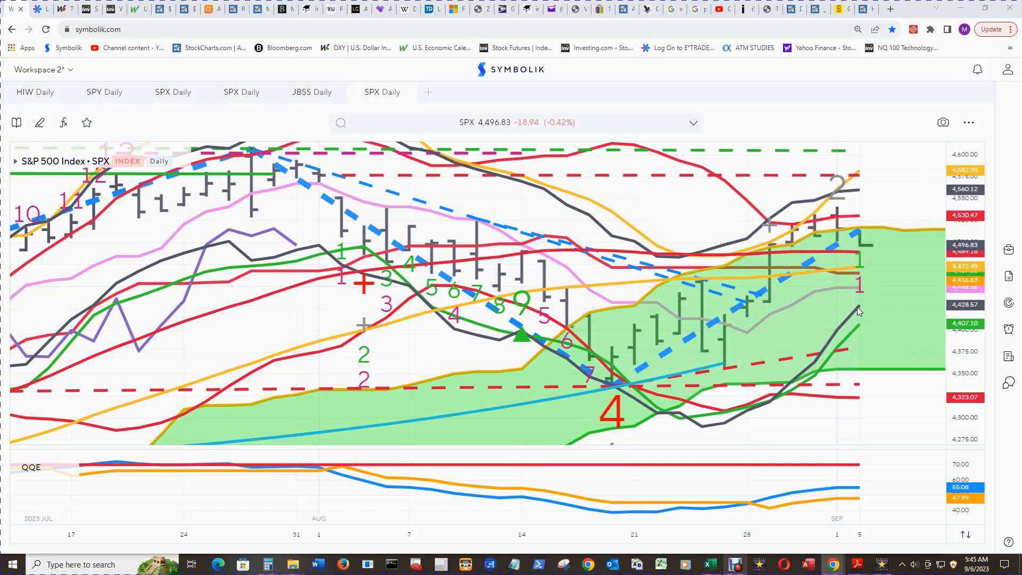
{"action": "mouse_move", "coordinate": [860, 330]}
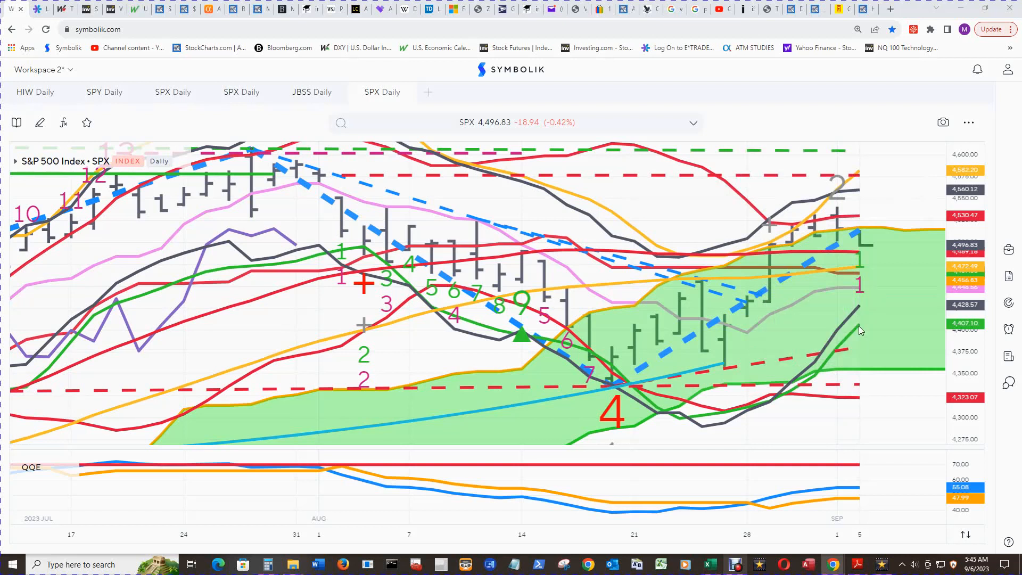
{"action": "mouse_move", "coordinate": [859, 328]}
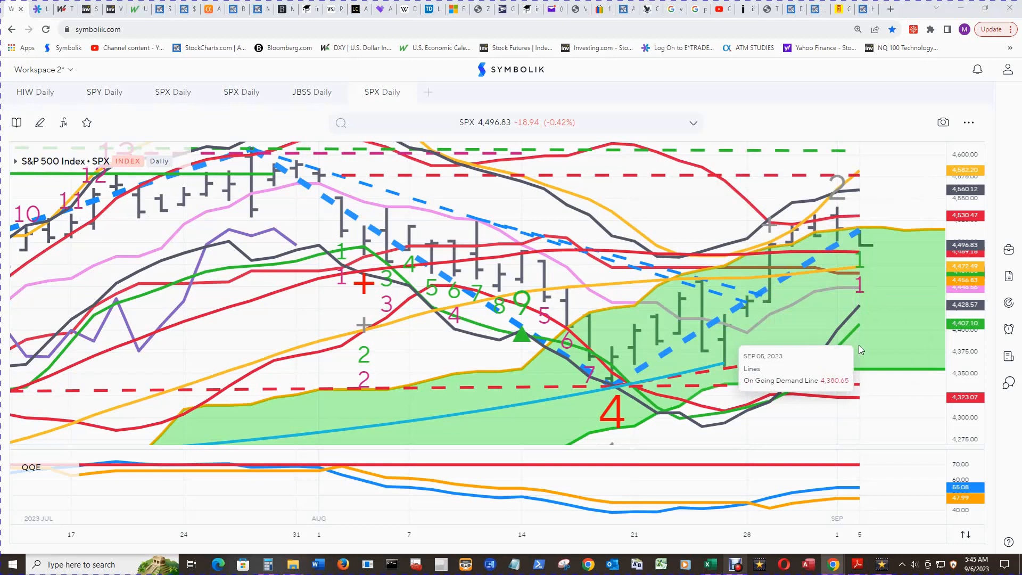
{"action": "mouse_move", "coordinate": [877, 371]}
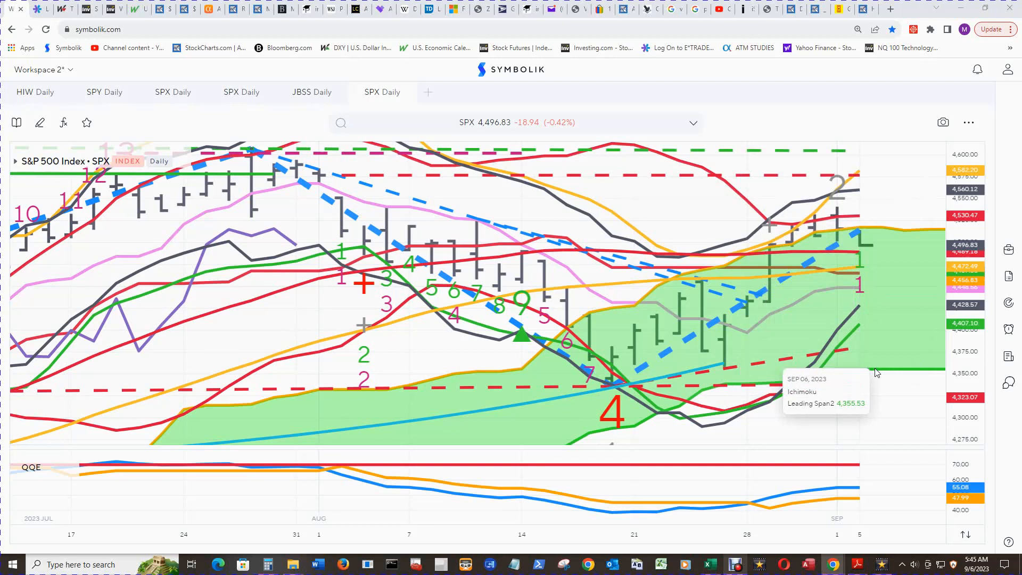
{"action": "mouse_move", "coordinate": [856, 392]}
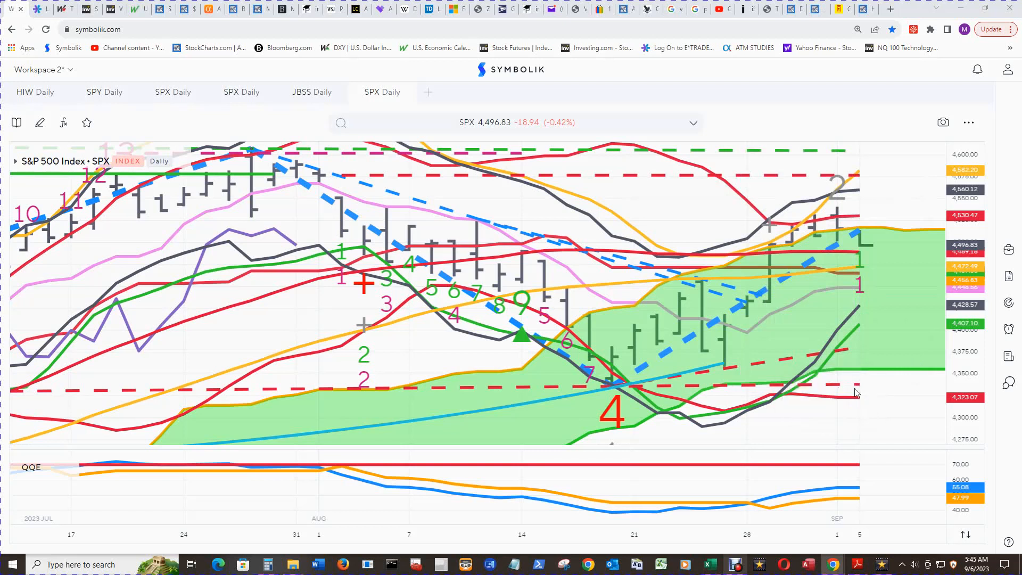
{"action": "mouse_move", "coordinate": [859, 389]}
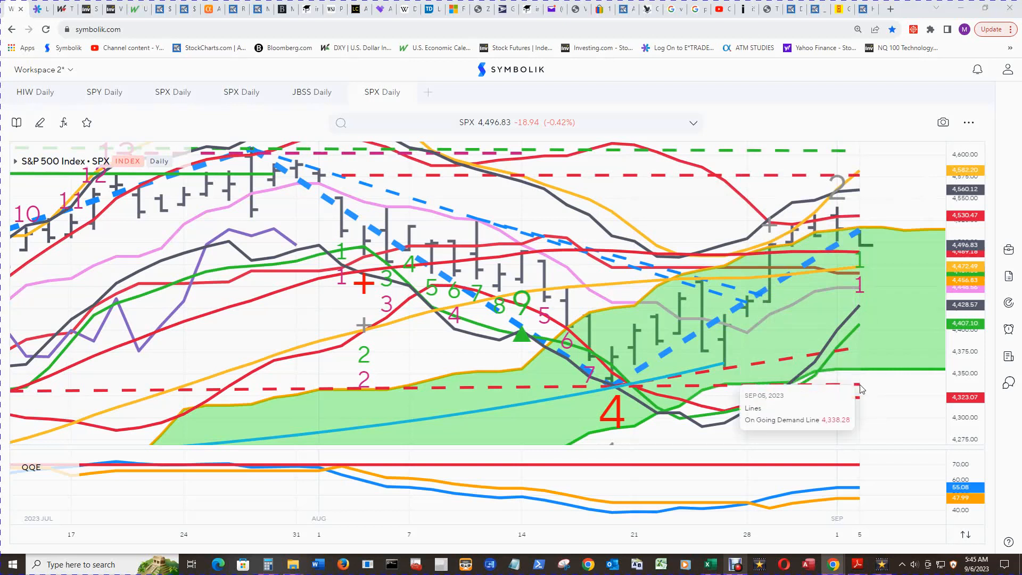